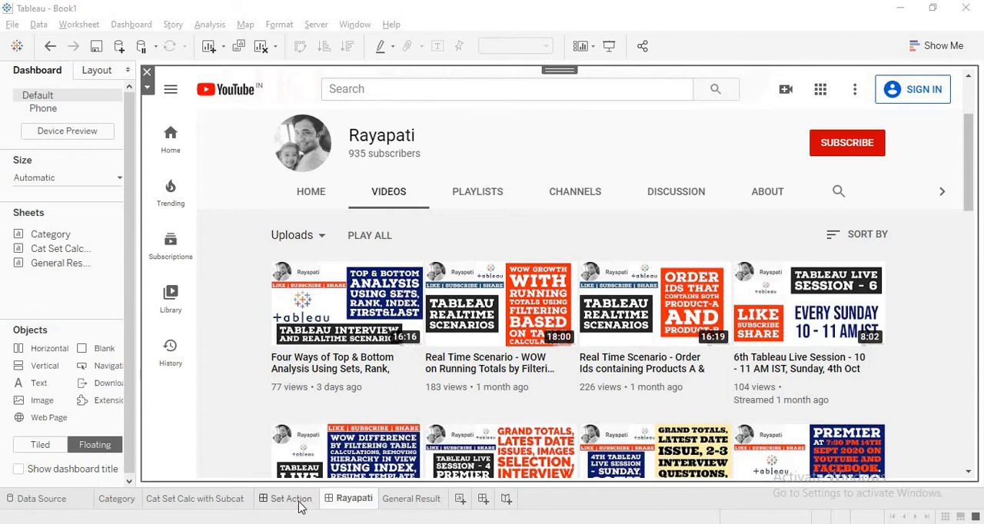
Switch to the Set Action dashboard with the main sheet and sub-category results
{"action": "left_click", "coordinate": [292, 498]}
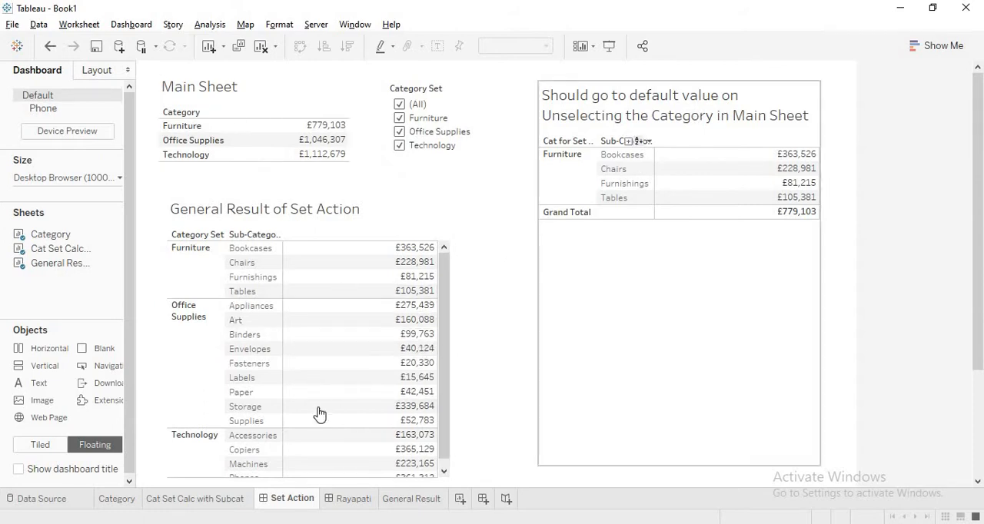
{"action": "mouse_move", "coordinate": [565, 246]}
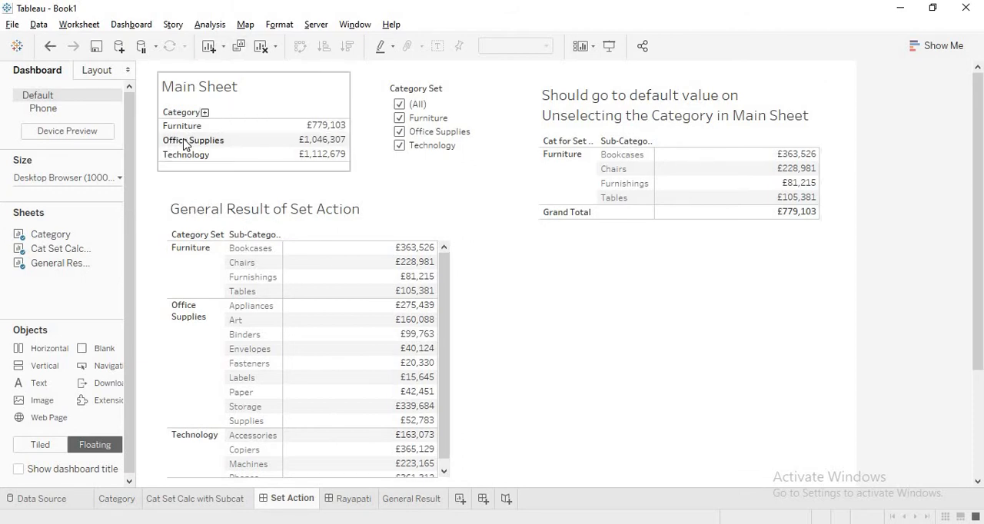
{"action": "left_click", "coordinate": [194, 140]}
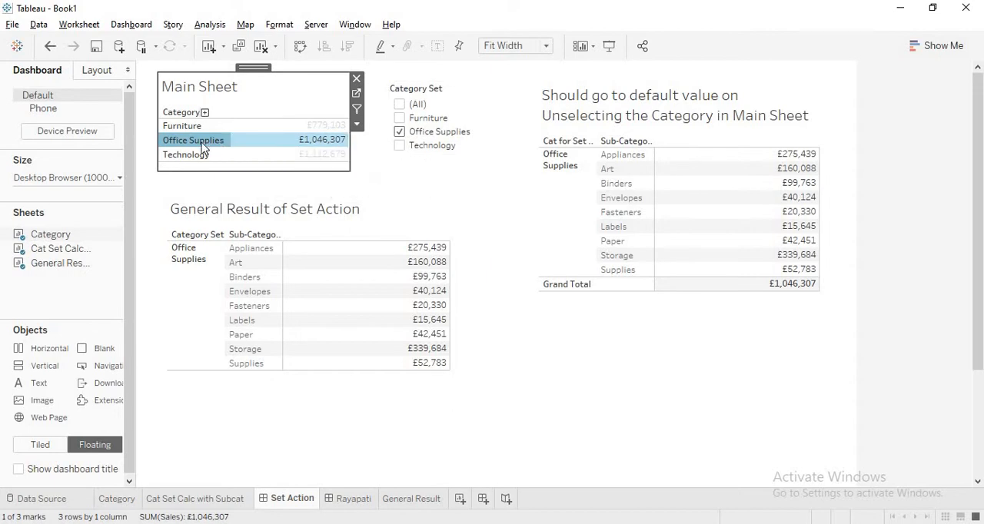
{"action": "left_click", "coordinate": [399, 104]}
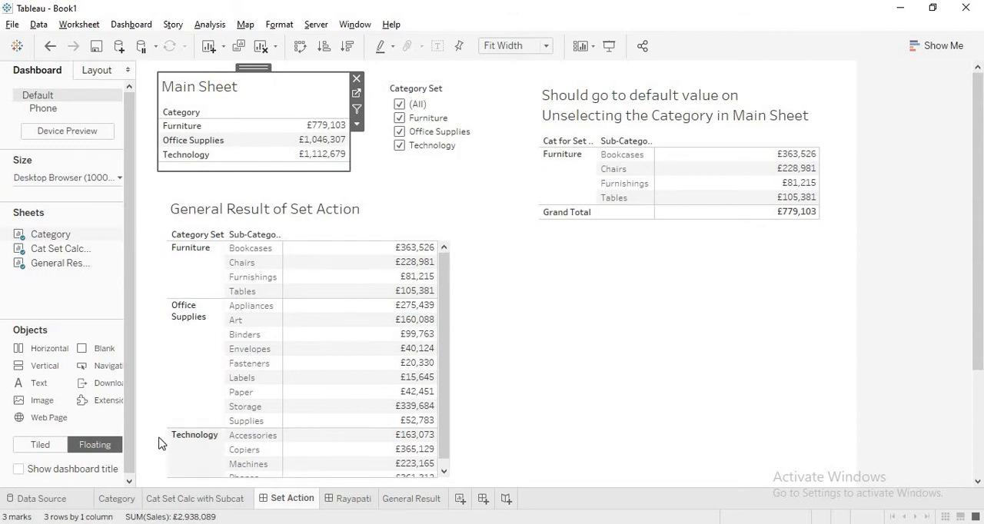
{"action": "mouse_move", "coordinate": [412, 63]}
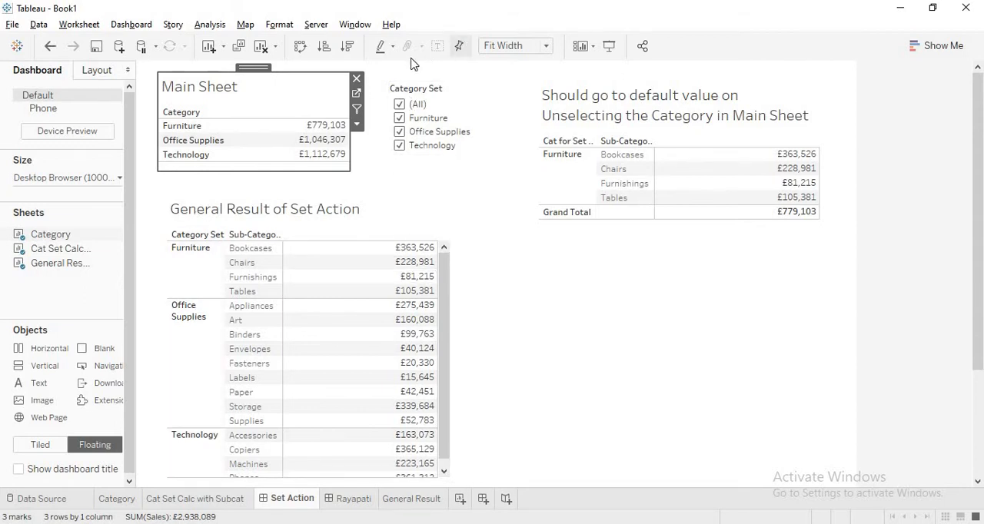
{"action": "mouse_move", "coordinate": [504, 74]}
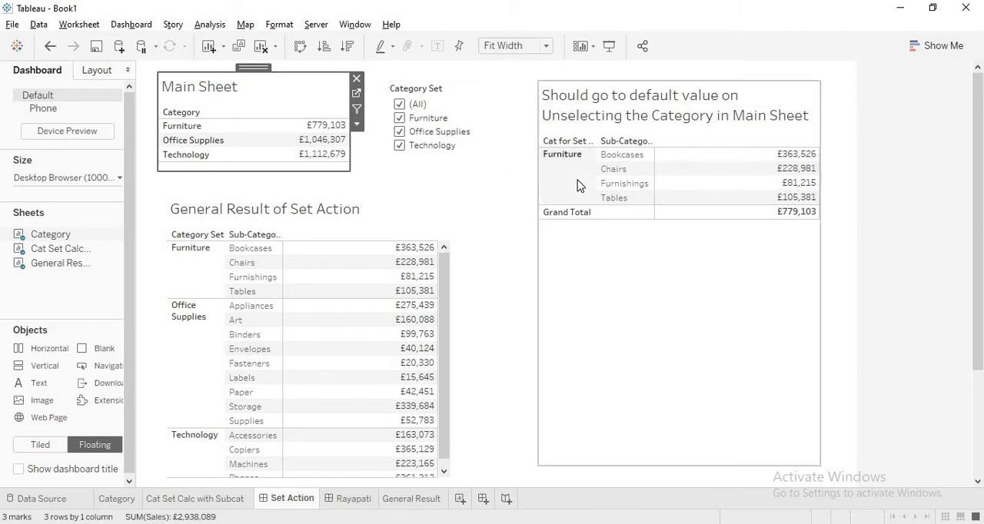
{"action": "mouse_move", "coordinate": [594, 187]}
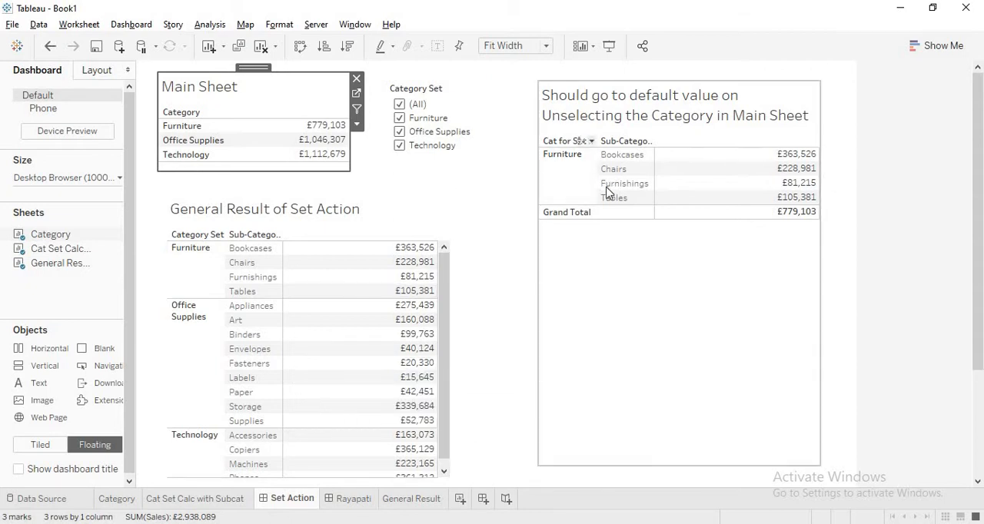
{"action": "mouse_move", "coordinate": [586, 190]}
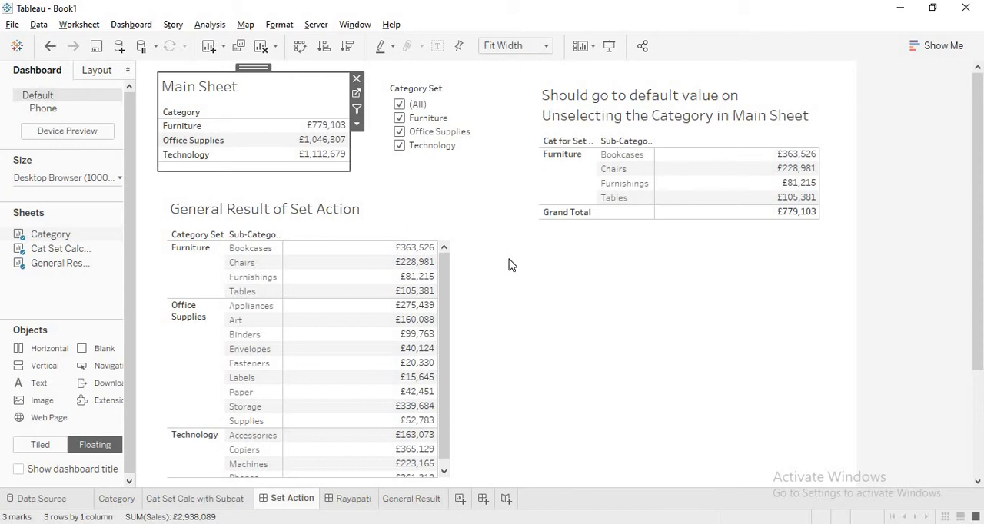
{"action": "mouse_move", "coordinate": [483, 501]}
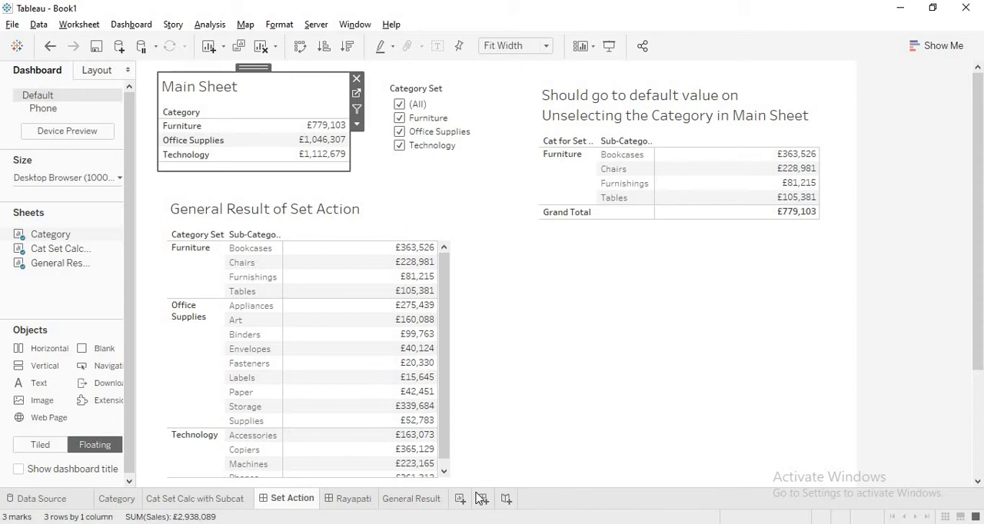
{"action": "mouse_move", "coordinate": [483, 289]}
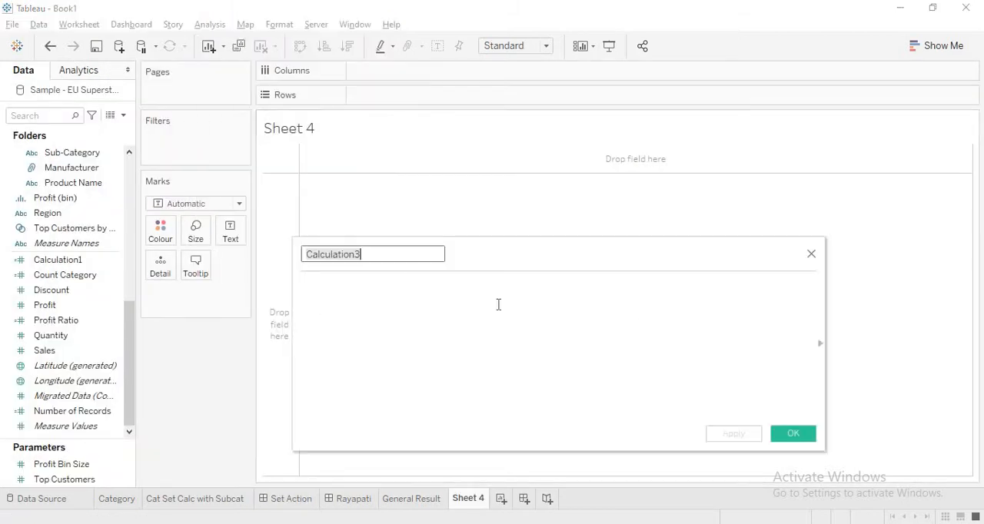
Write { FIXED [Category] : COUNTD(IF [Category Set] THEN [Category] END) } as the formula
{"action": "left_click", "coordinate": [498, 304]}
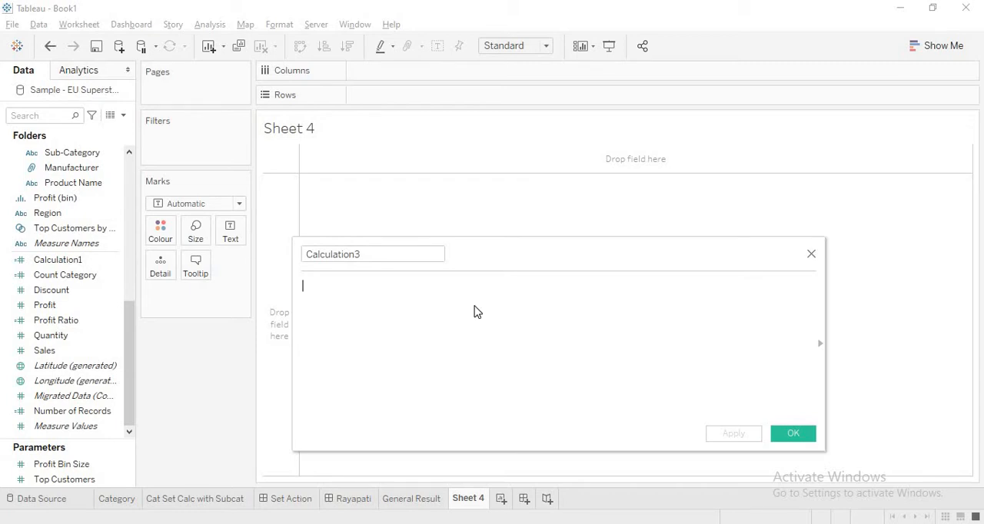
{"action": "type", "text": "{ FIXED_"}
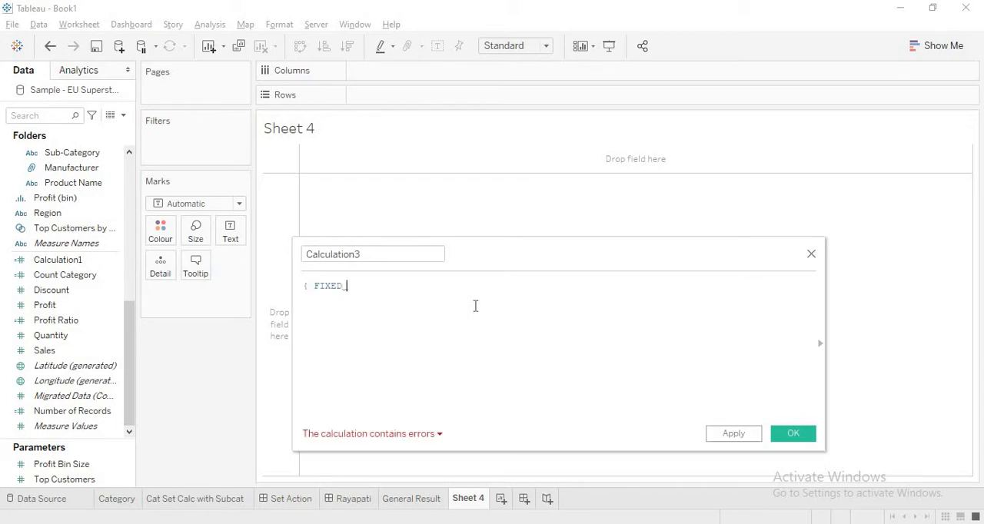
{"action": "type", "text": "Cat"}
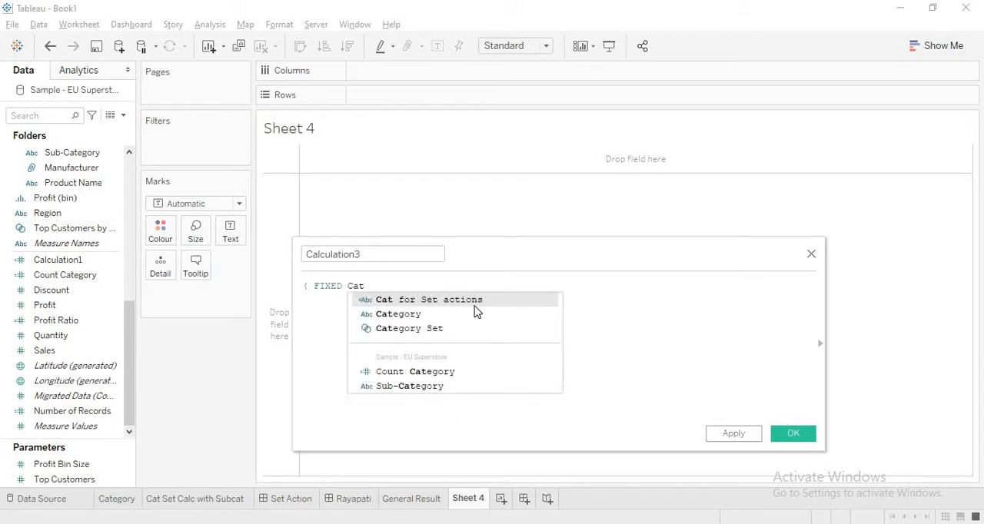
{"action": "left_click", "coordinate": [395, 314]}
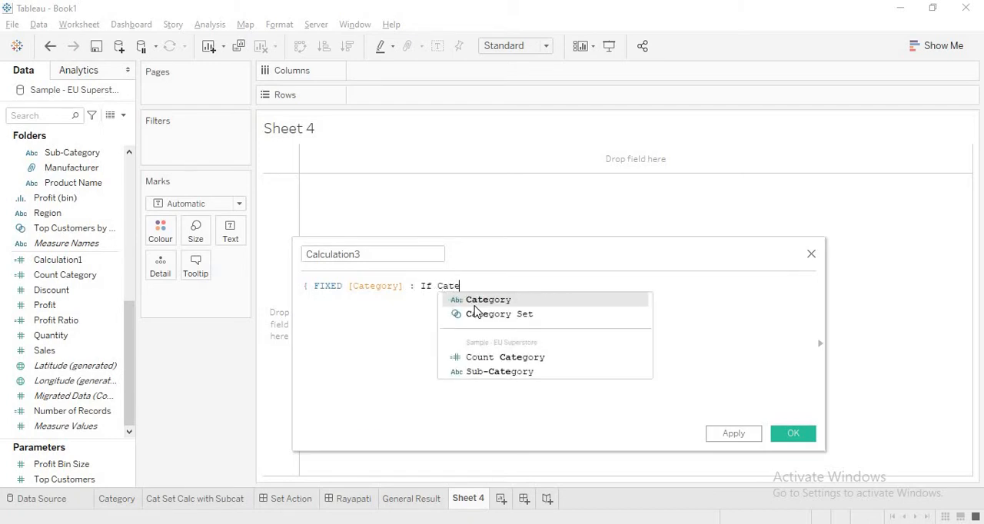
{"action": "left_click", "coordinate": [497, 314]}
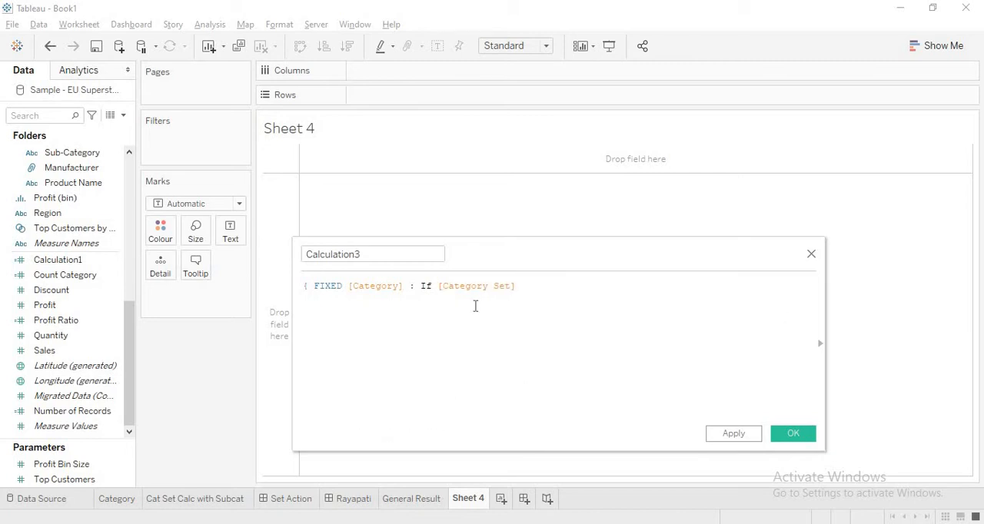
{"action": "type", "text": "Then"}
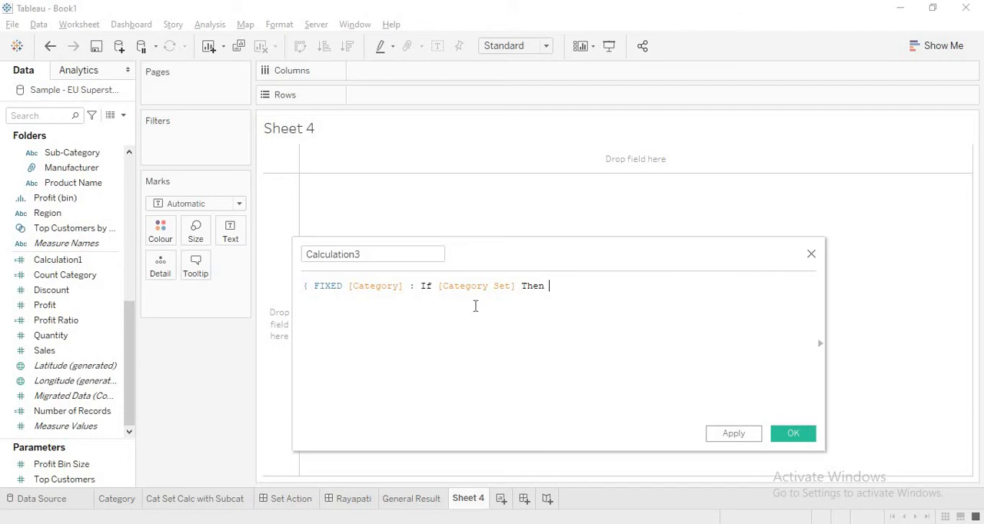
{"action": "type", "text": "[Category]"}
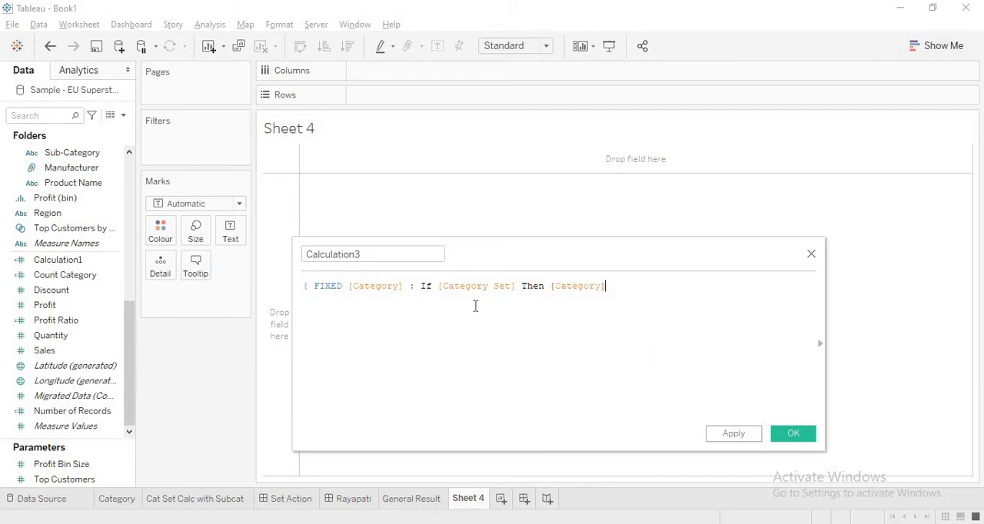
{"action": "type", "text": "End }"}
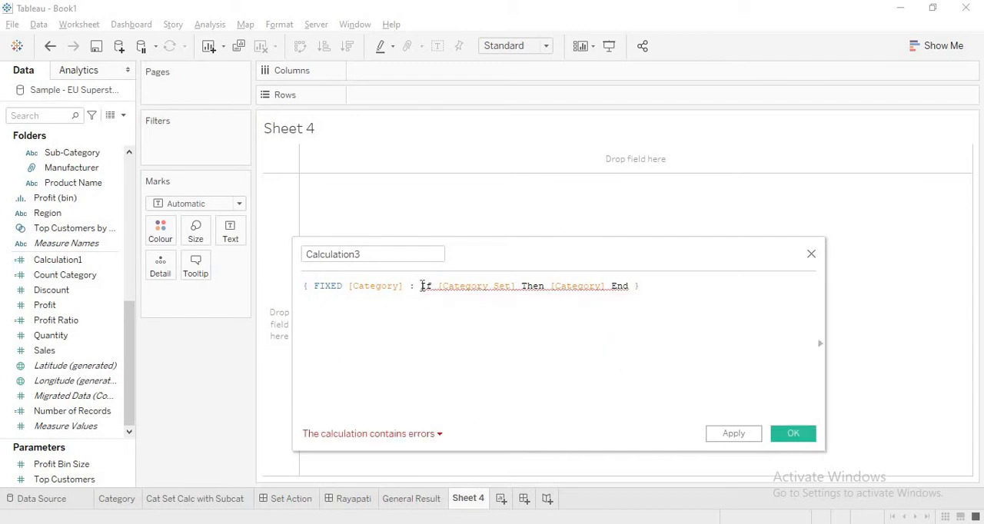
{"action": "type", "text": "Coun"}
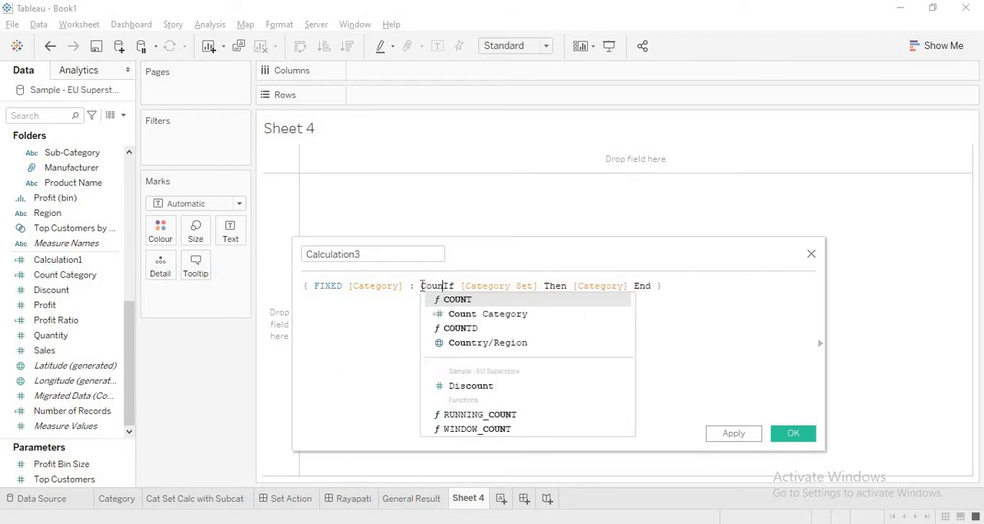
{"action": "type", "text": "d"}
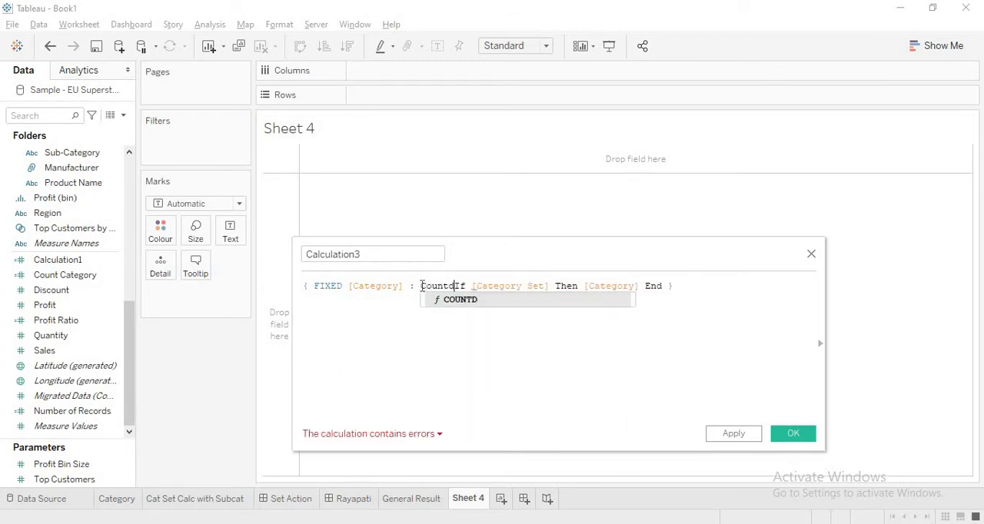
{"action": "type", "text": "("}
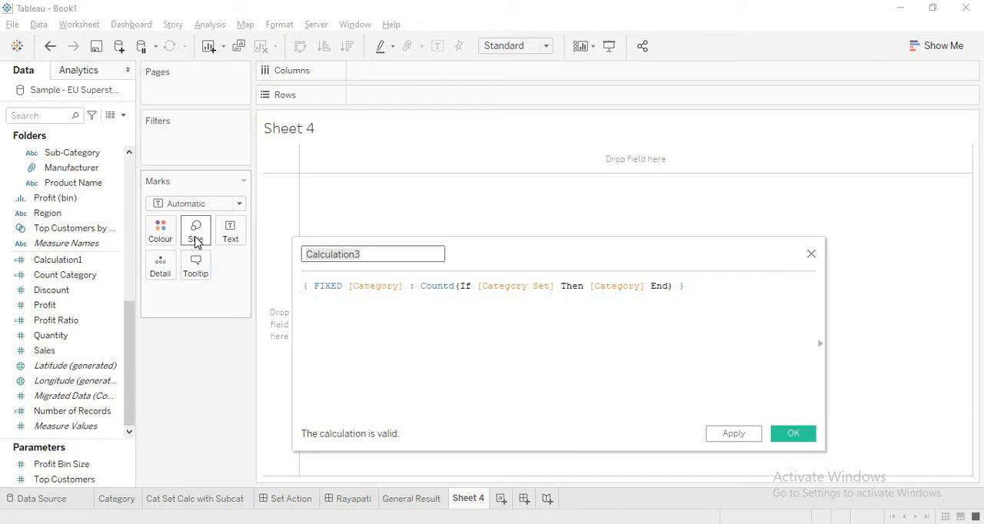
Name the field 'No of Members in Cat Set' and apply it
{"action": "type", "text": "No of M"}
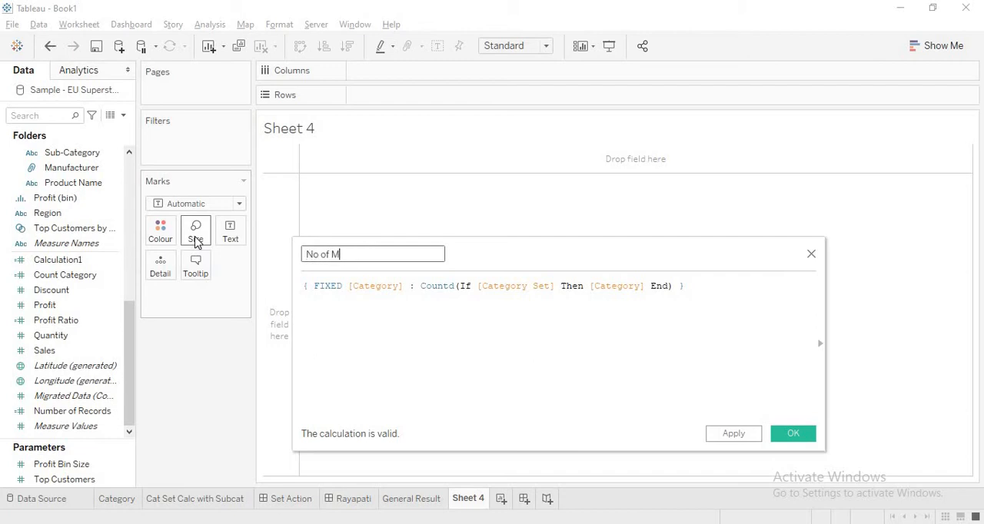
{"action": "type", "text": "embers in Cat"}
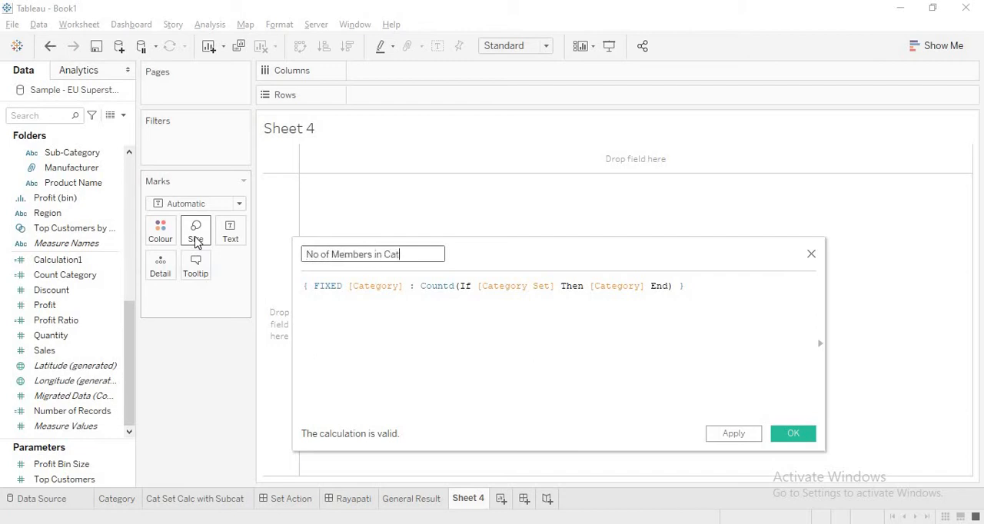
{"action": "type", "text": "Set"}
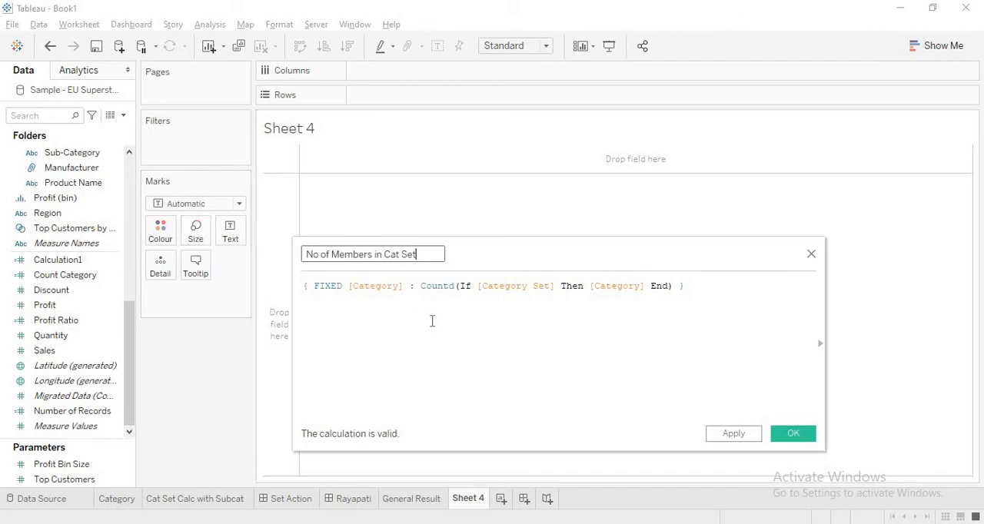
{"action": "mouse_move", "coordinate": [733, 433]}
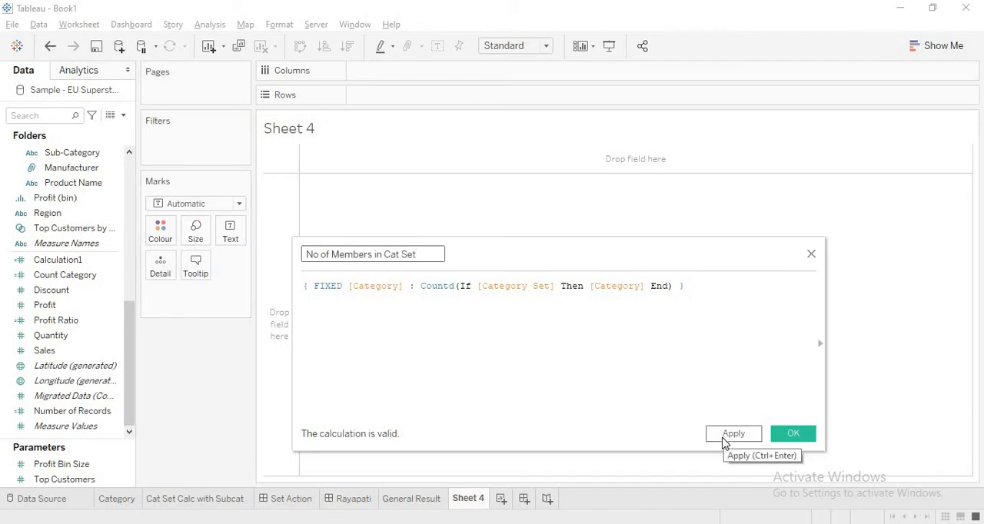
{"action": "left_click", "coordinate": [733, 434]}
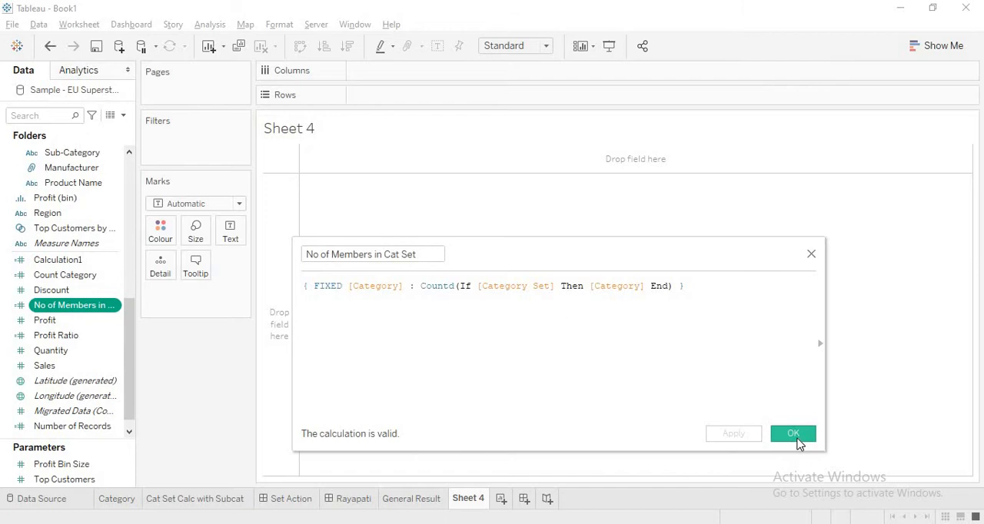
{"action": "mouse_move", "coordinate": [792, 436]}
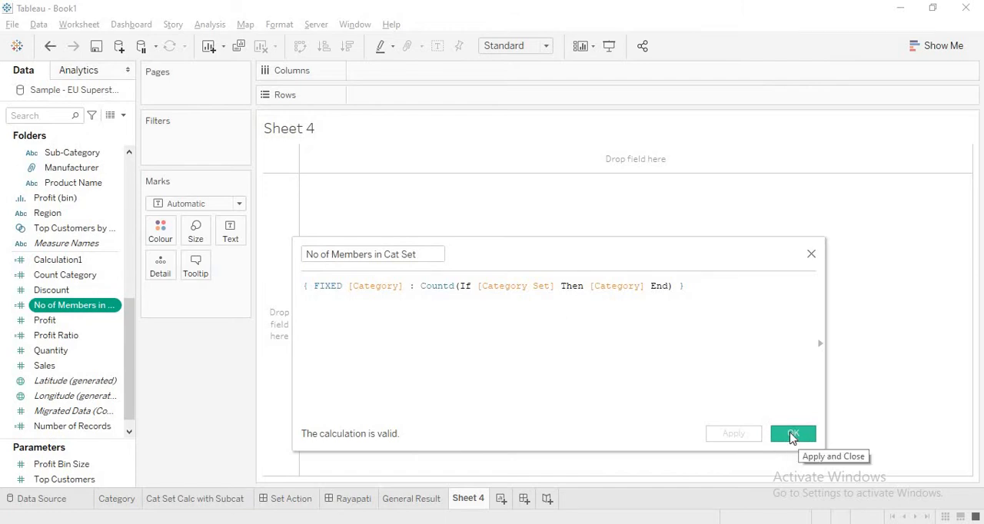
Confirm the No of Members in Cat Set calculation and close the editor
{"action": "left_click", "coordinate": [792, 433]}
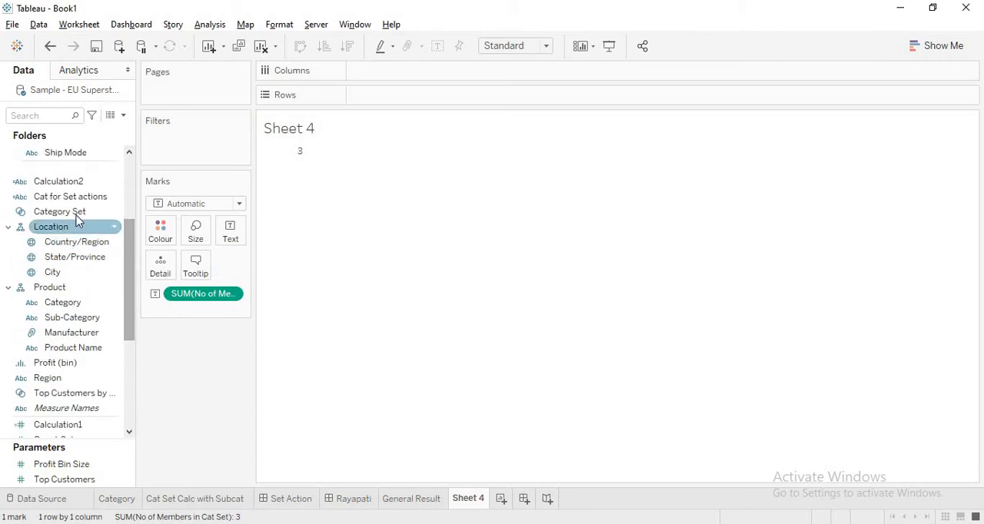
Show the Category Set as a membership checklist on Sheet 4
{"action": "right_click", "coordinate": [59, 212]}
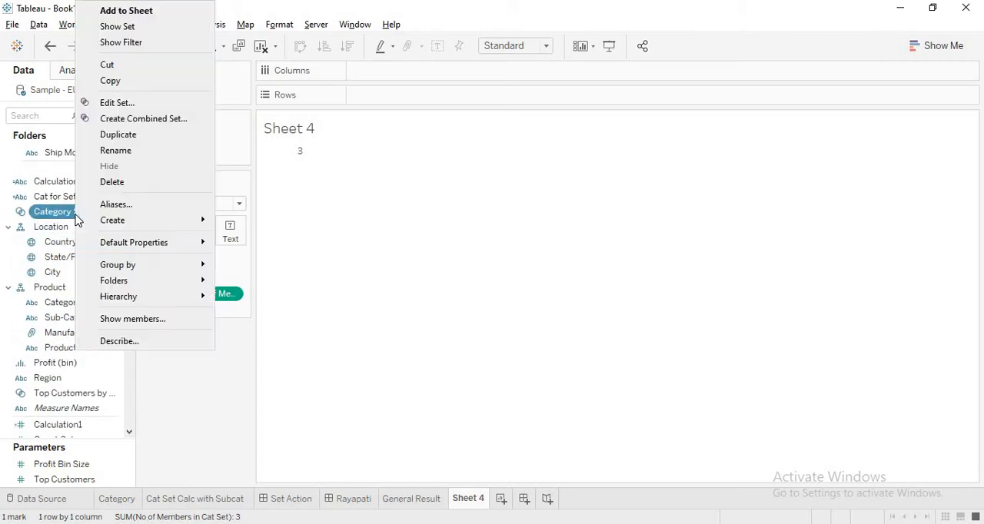
{"action": "mouse_move", "coordinate": [117, 101]}
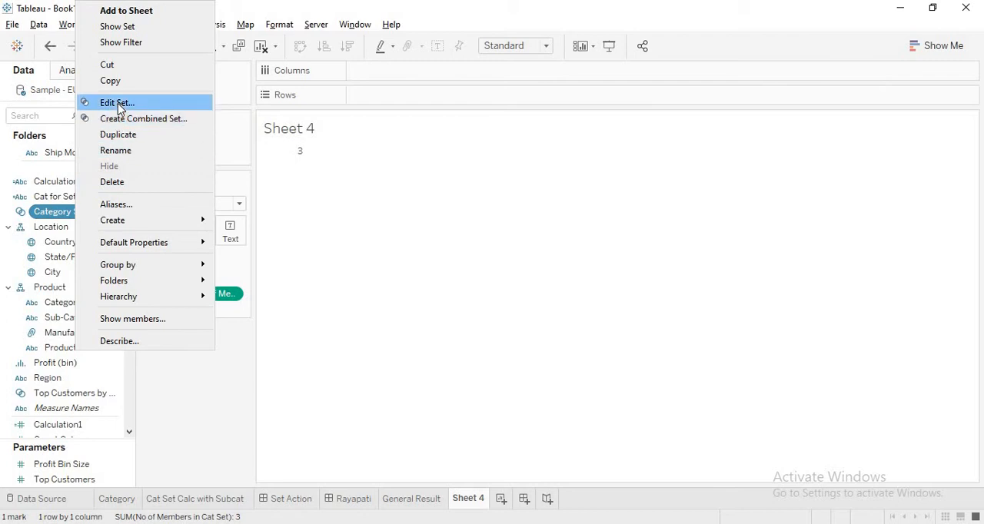
{"action": "left_click", "coordinate": [117, 102]}
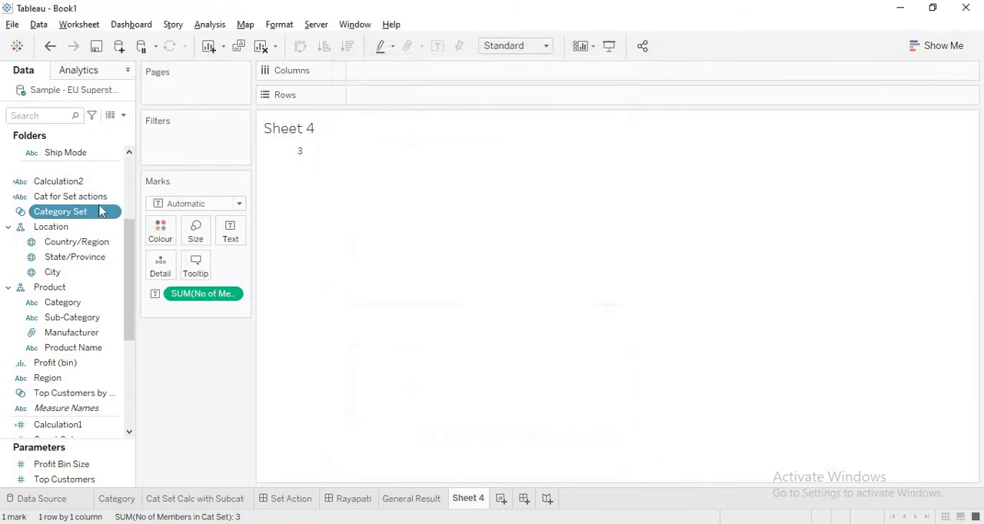
{"action": "right_click", "coordinate": [60, 212]}
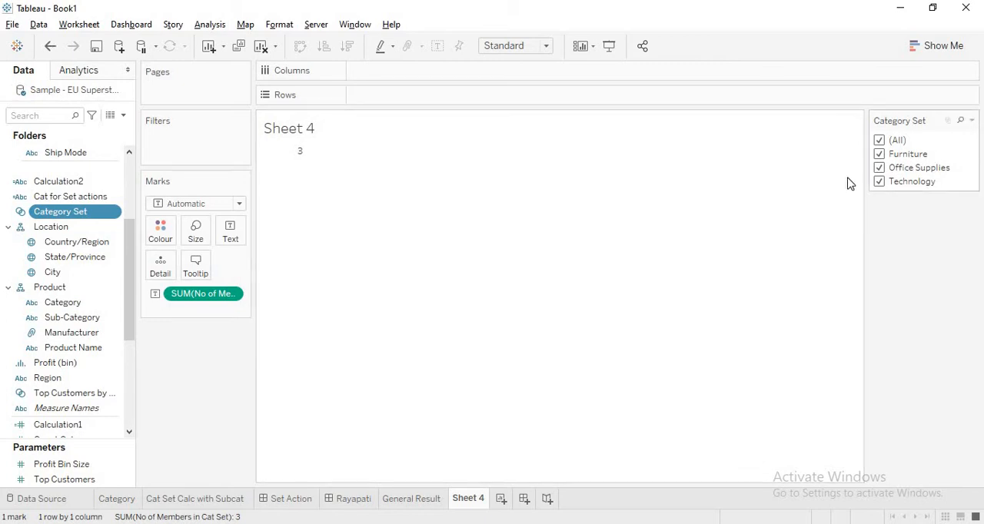
{"action": "left_click", "coordinate": [879, 168]}
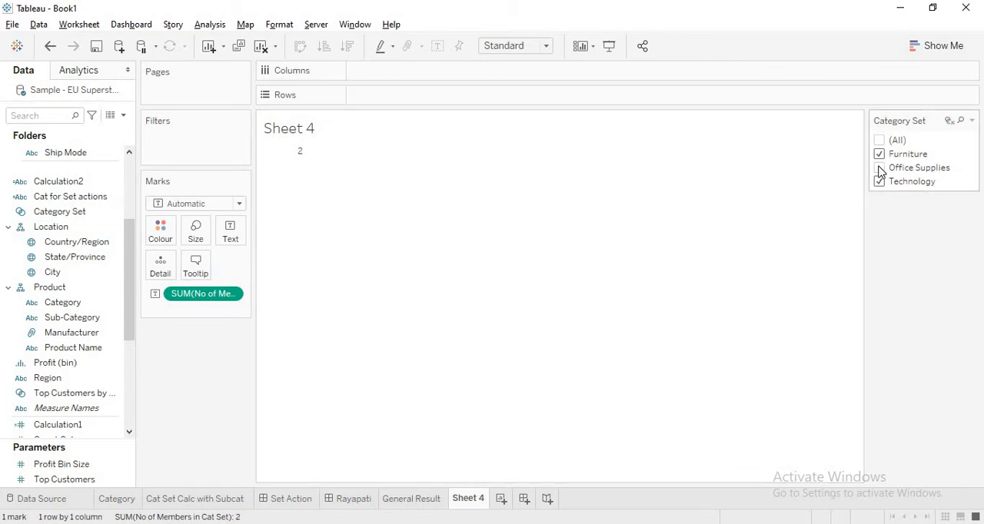
Untick Office Supplies and Technology to lower the count, then retick all to restore 3
{"action": "left_click", "coordinate": [879, 181]}
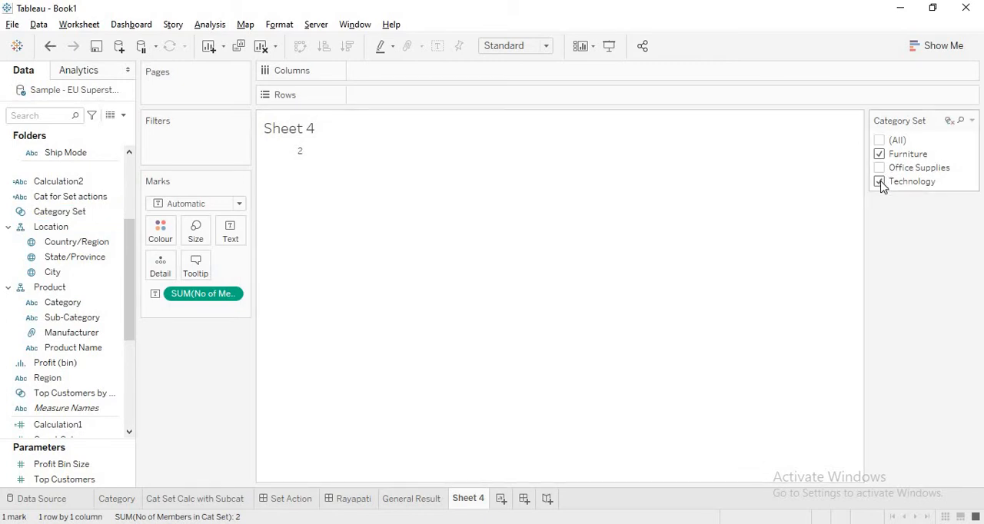
{"action": "left_click", "coordinate": [880, 181]}
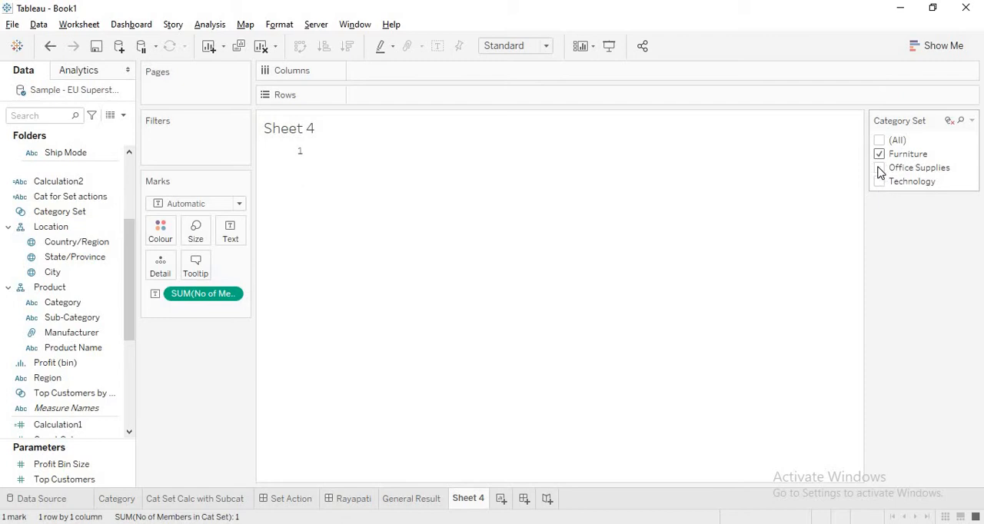
{"action": "left_click", "coordinate": [879, 140]}
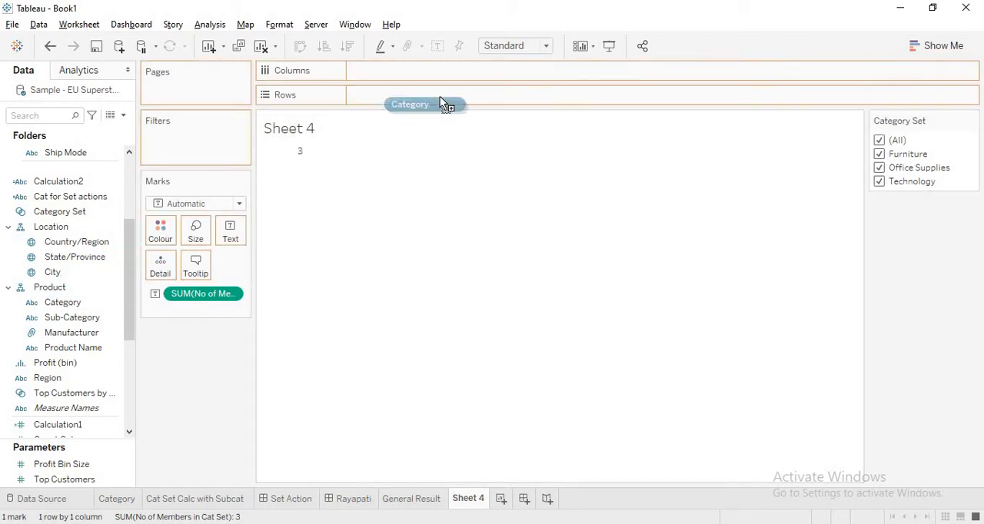
Put Category on Rows so Furniture, Office Supplies and Technology each show 1
{"action": "left_click_drag", "start_coordinate": [409, 104], "coordinate": [400, 95]}
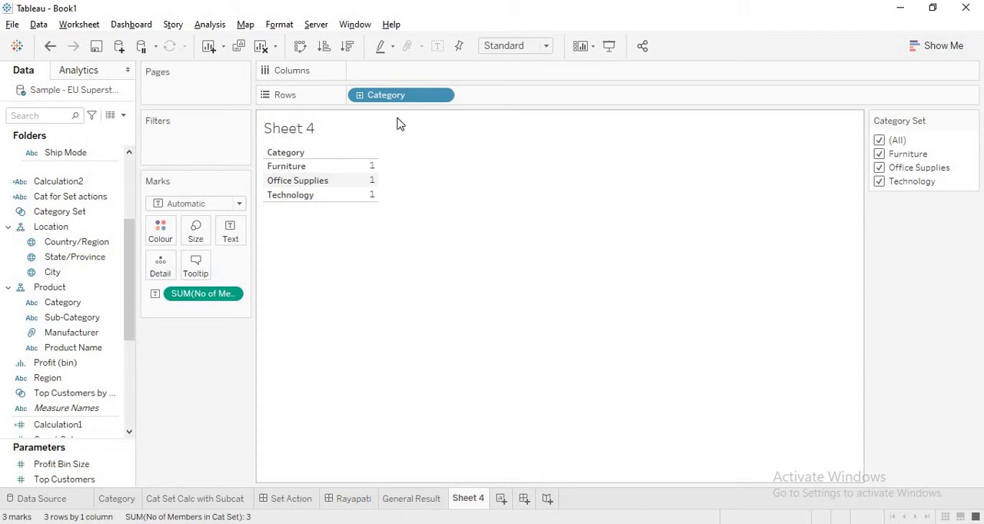
{"action": "mouse_move", "coordinate": [372, 193]}
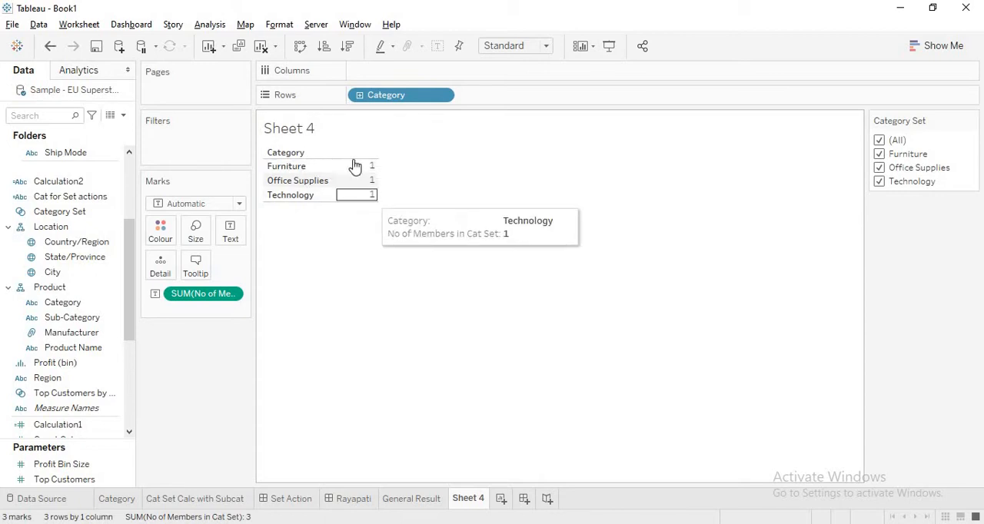
{"action": "mouse_move", "coordinate": [286, 154]}
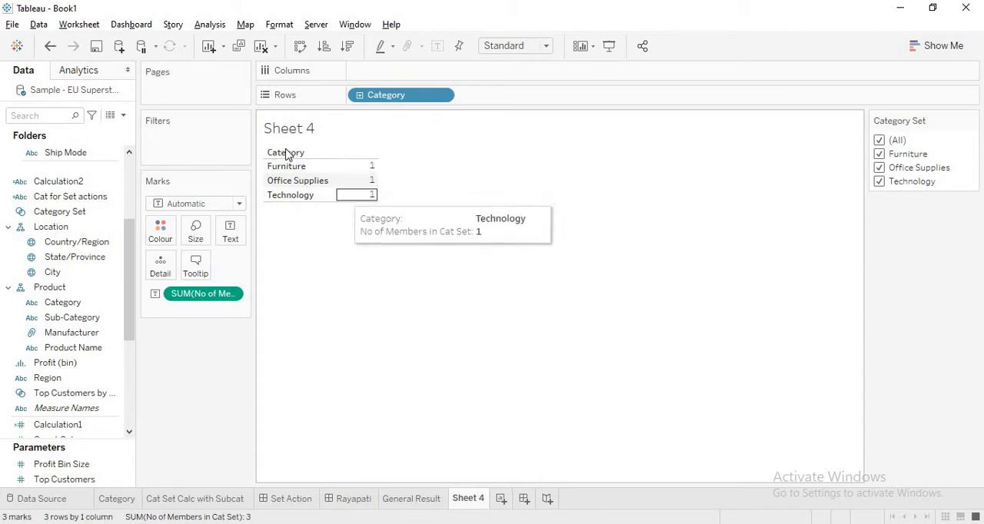
{"action": "mouse_move", "coordinate": [341, 247]}
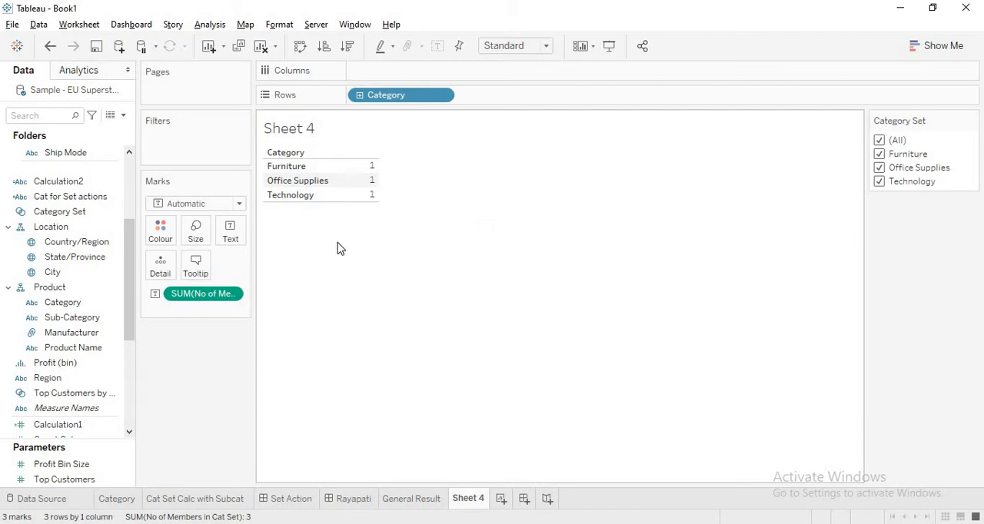
{"action": "mouse_move", "coordinate": [348, 257]}
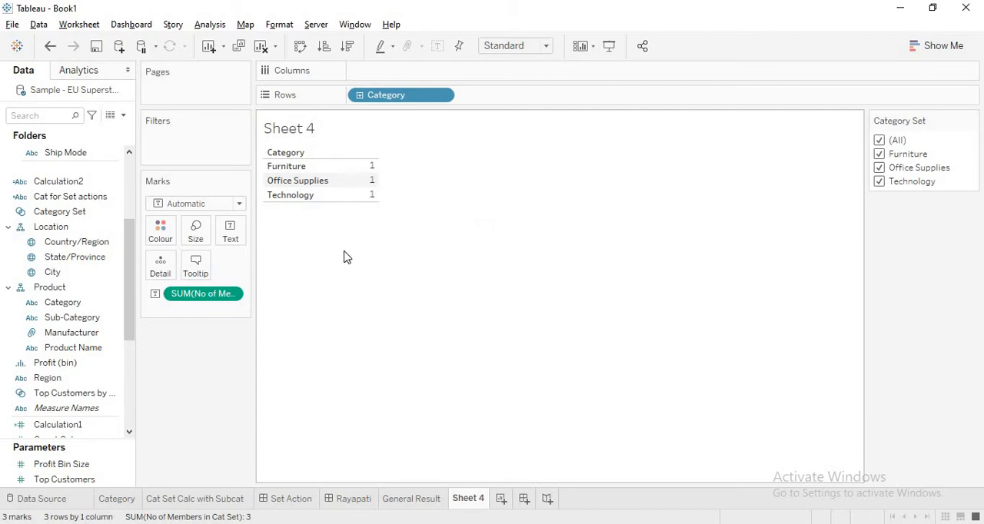
{"action": "mouse_move", "coordinate": [350, 180]}
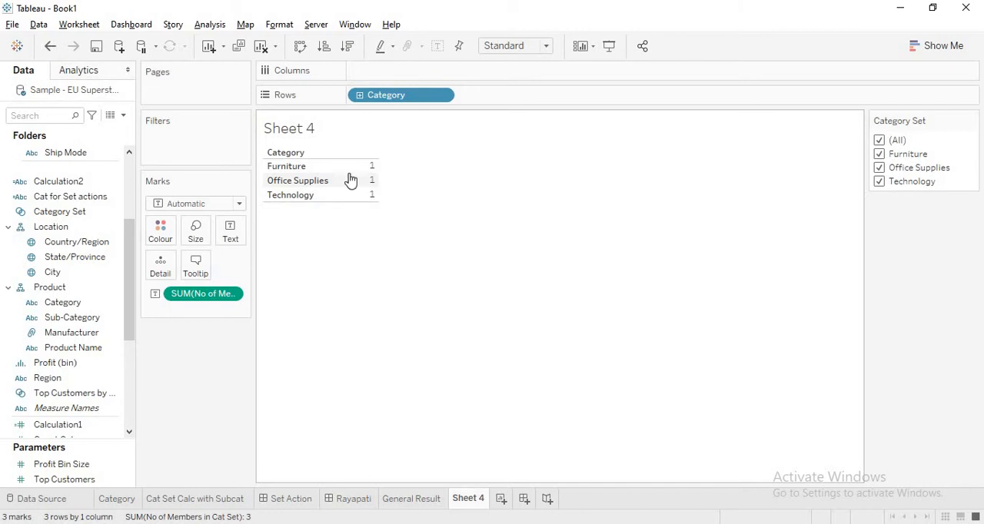
{"action": "mouse_move", "coordinate": [387, 282]}
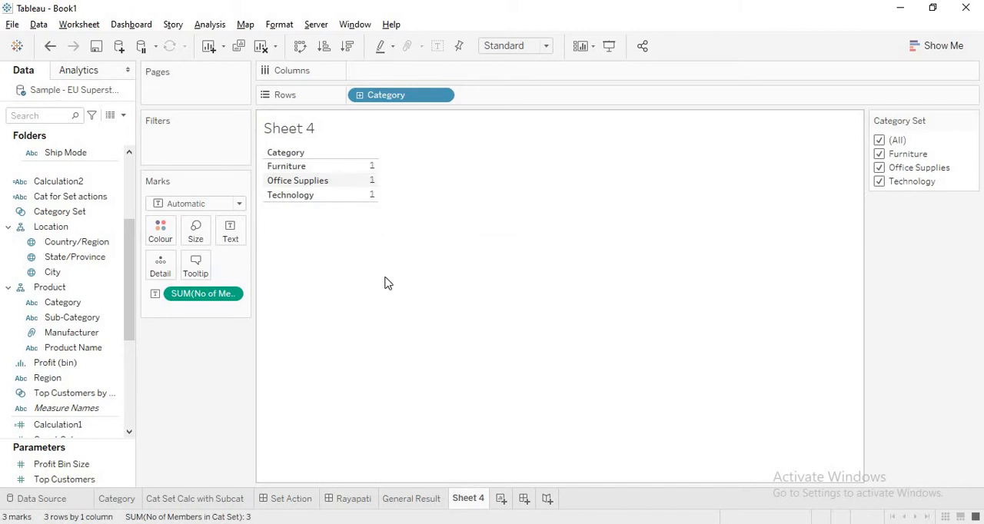
{"action": "mouse_move", "coordinate": [141, 348]}
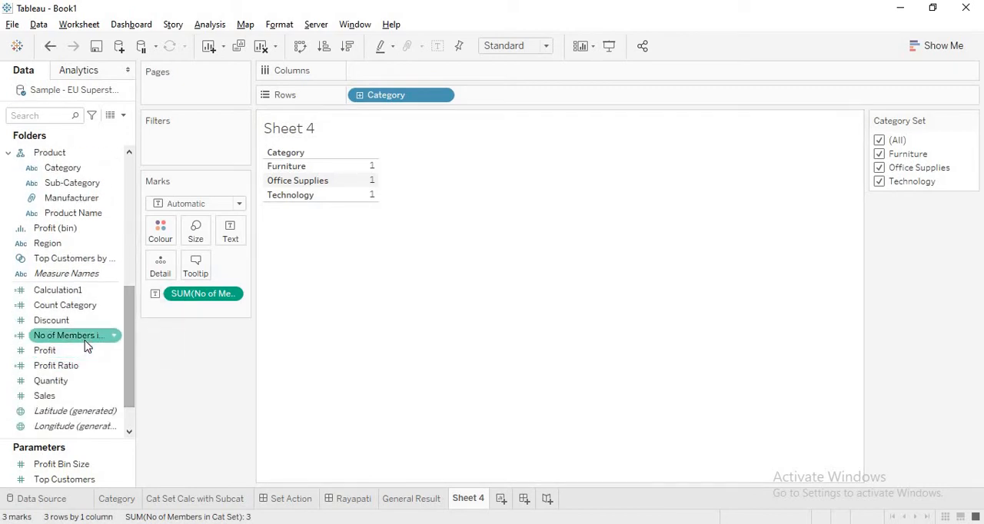
Edit No of Members in Cat Set to wrap the formula in Sum( … ) and apply it
{"action": "right_click", "coordinate": [69, 335]}
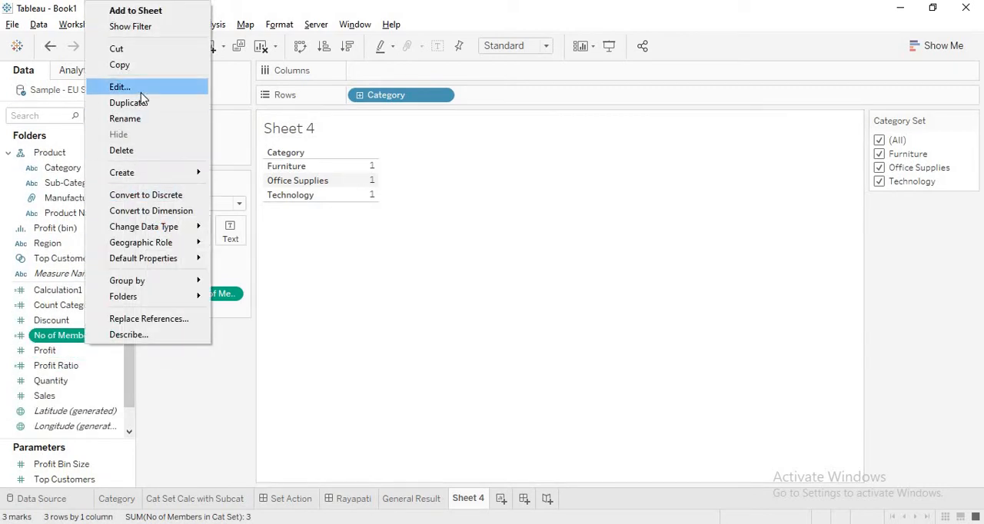
{"action": "left_click", "coordinate": [120, 86]}
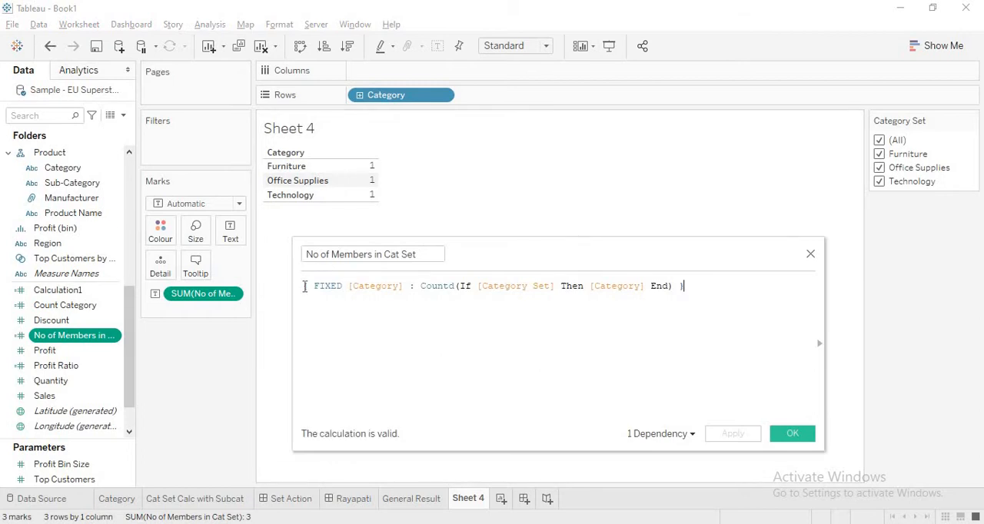
{"action": "type", "text": "Sum("}
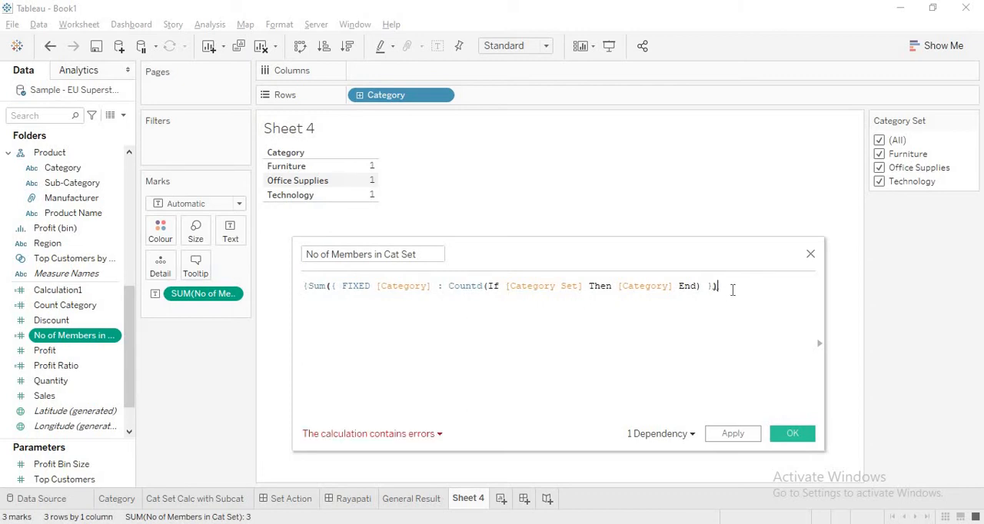
{"action": "type", "text": ")"}
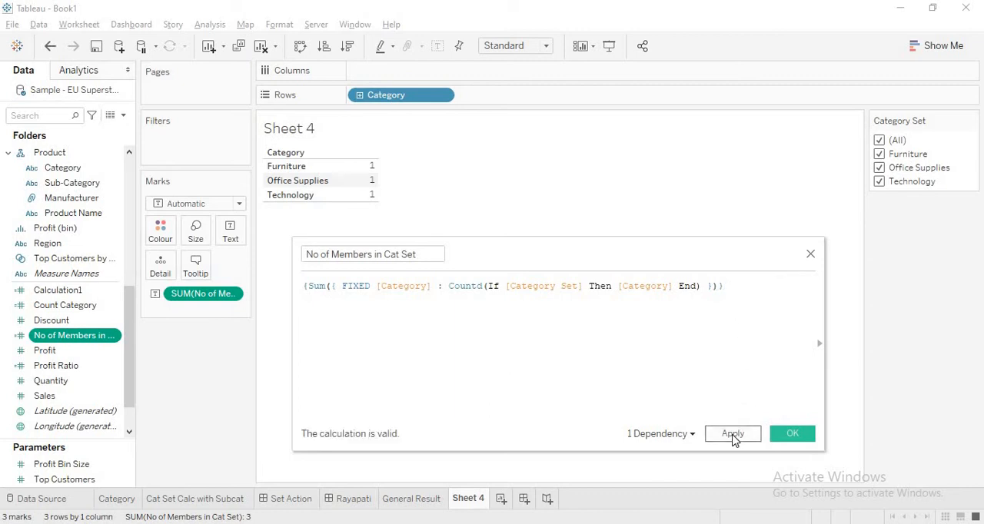
{"action": "left_click", "coordinate": [731, 433]}
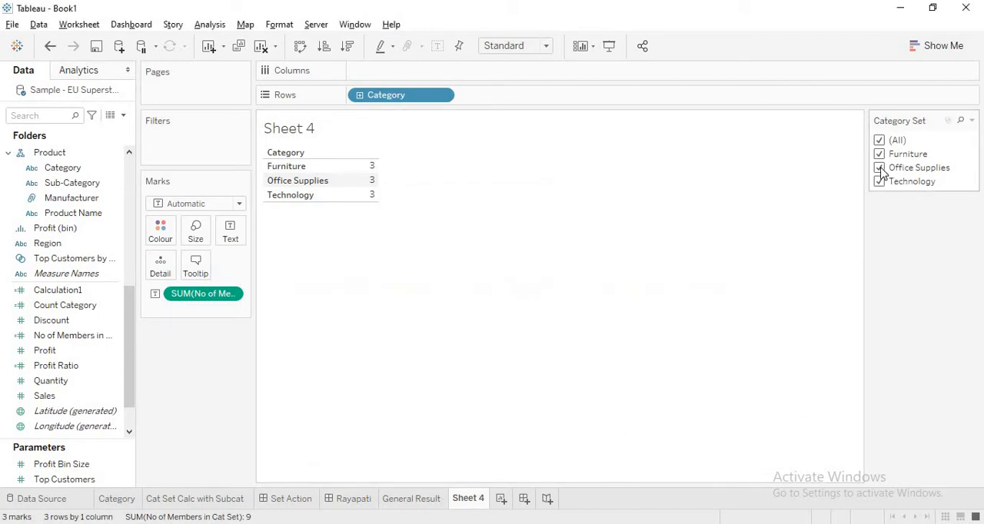
Toggle Office Supplies and Technology to see rows drop to 2, then start a blank Sheet 5
{"action": "left_click", "coordinate": [879, 167]}
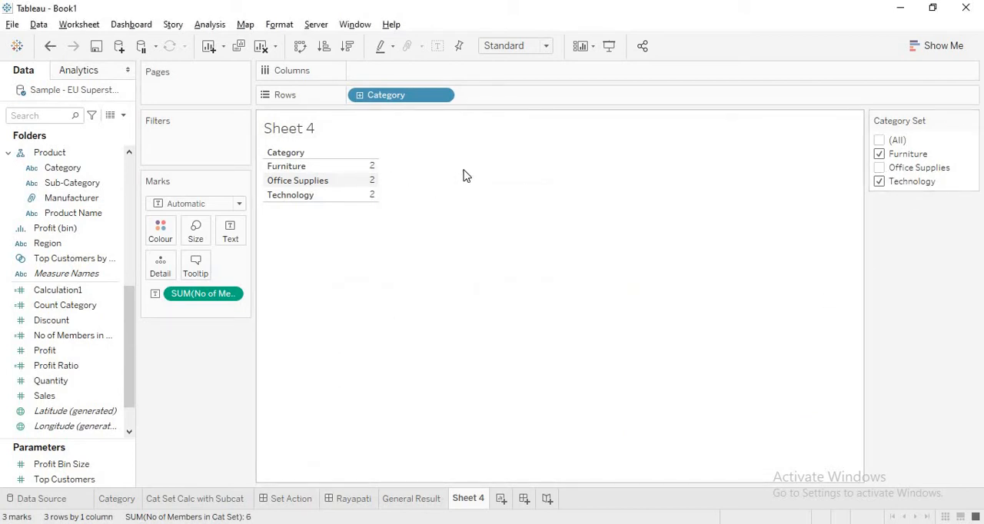
{"action": "left_click", "coordinate": [879, 182]}
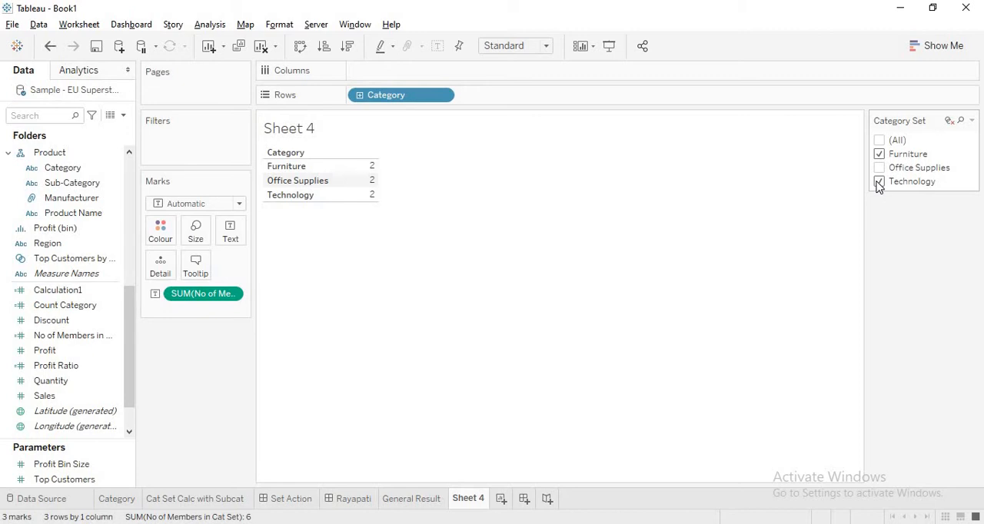
{"action": "left_click", "coordinate": [879, 167]}
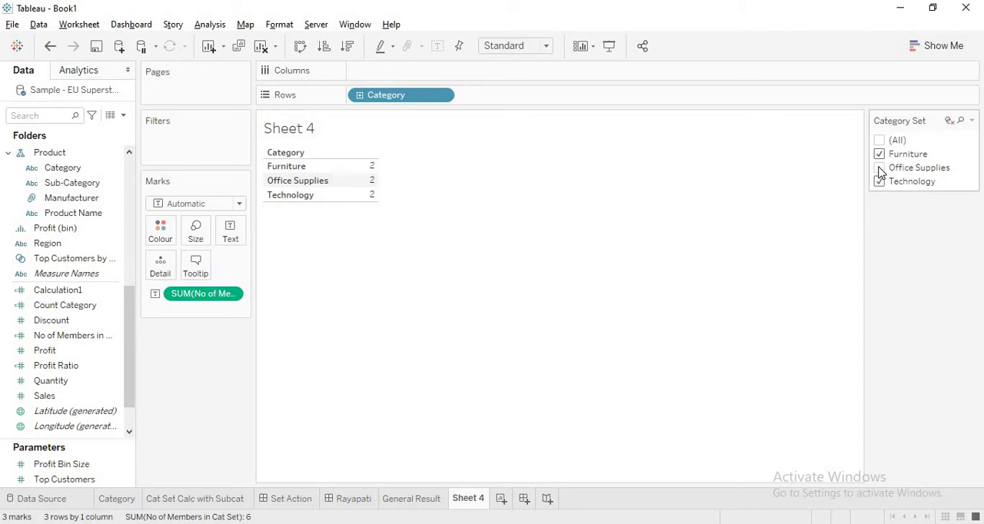
{"action": "left_click", "coordinate": [879, 167]}
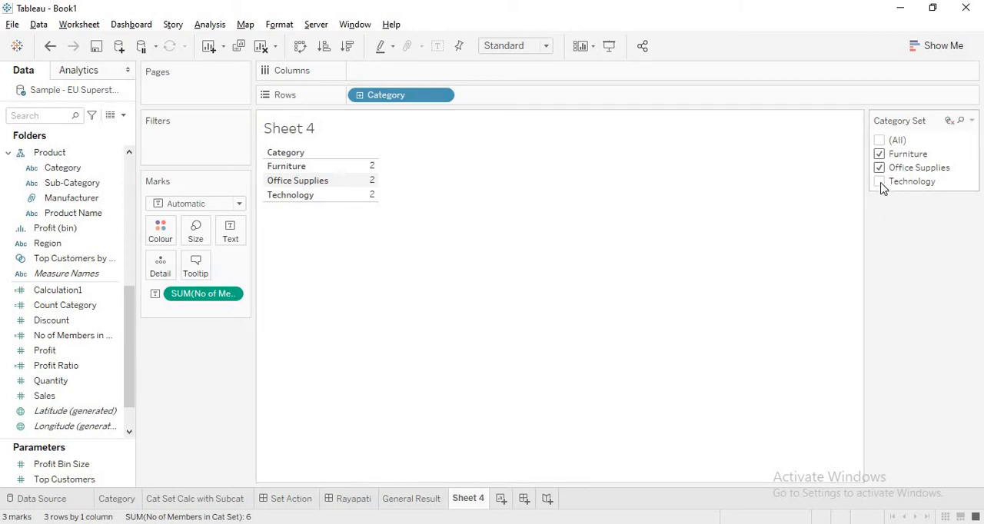
{"action": "left_click", "coordinate": [879, 181]}
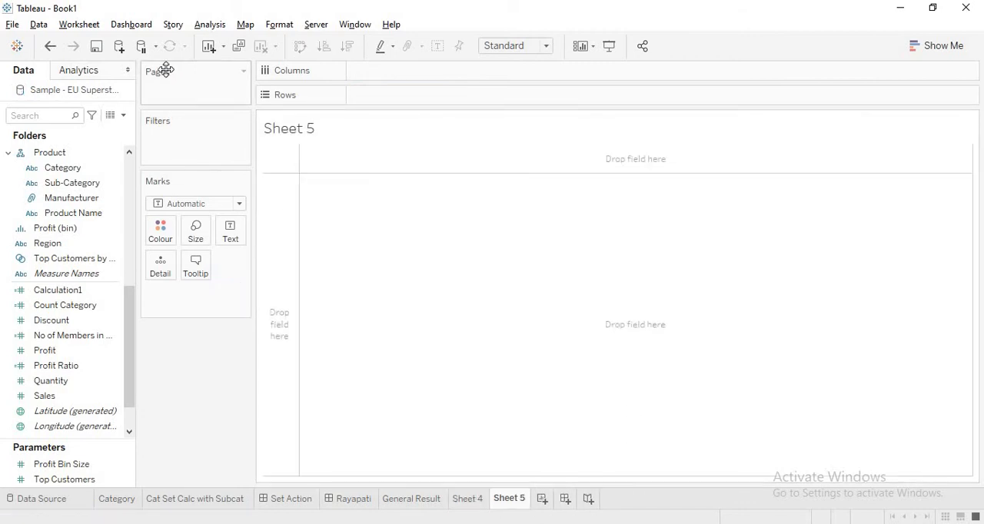
Start a new calculated field beginning IF [No of Members in Cat Set] = 3
{"action": "left_click", "coordinate": [209, 24]}
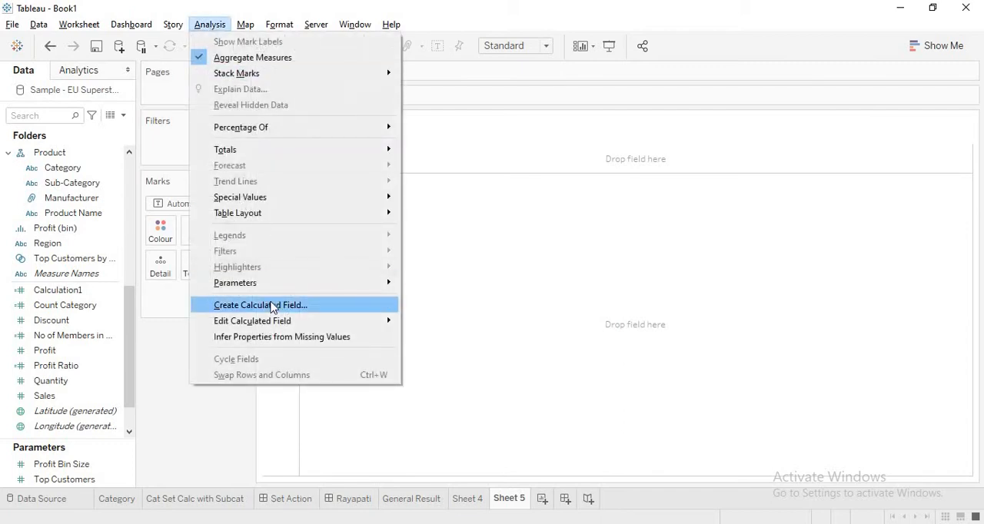
{"action": "left_click", "coordinate": [260, 305]}
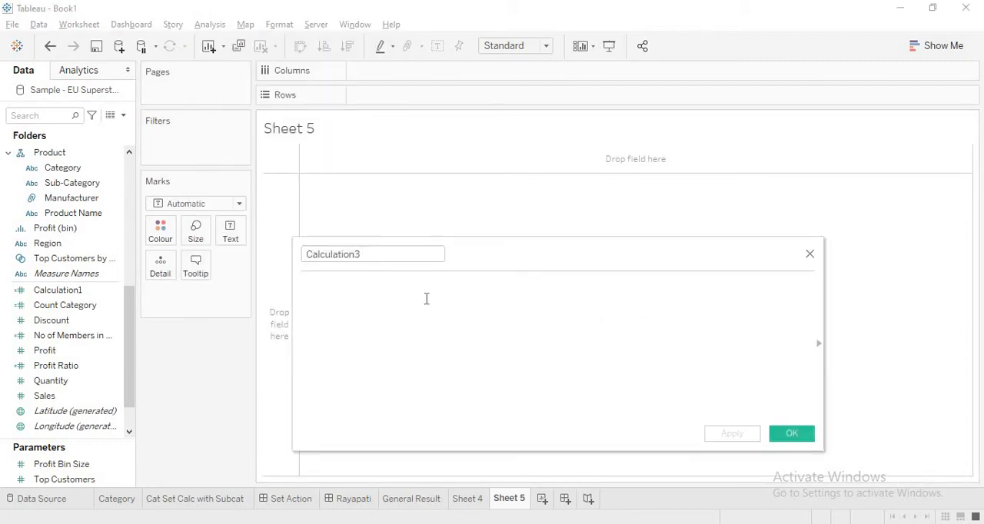
{"action": "type", "text": "IF"}
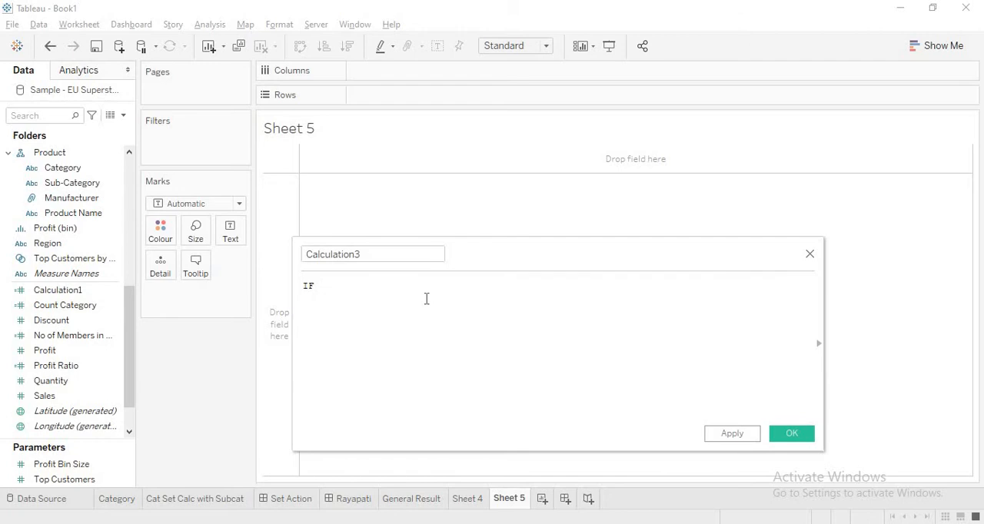
{"action": "type", "text": "\" \""}
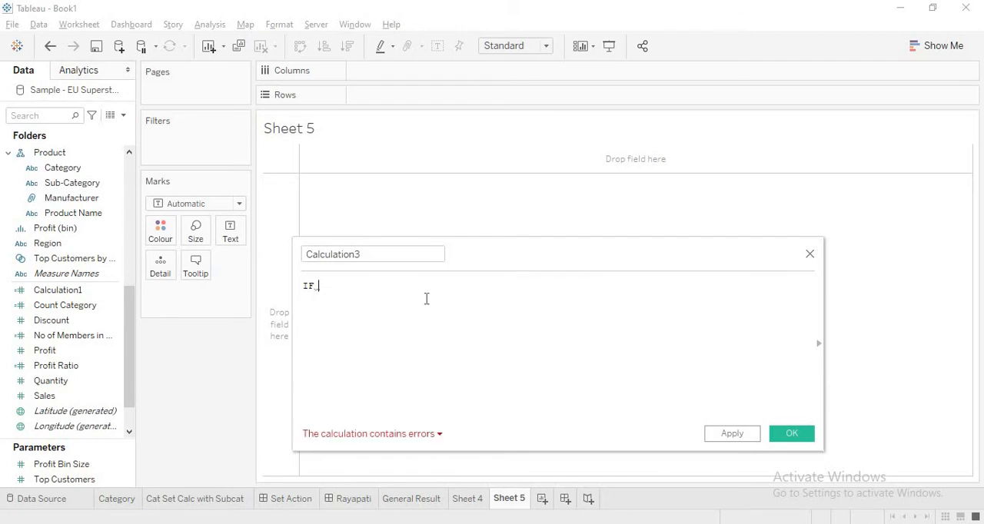
{"action": "type", "text": "n"}
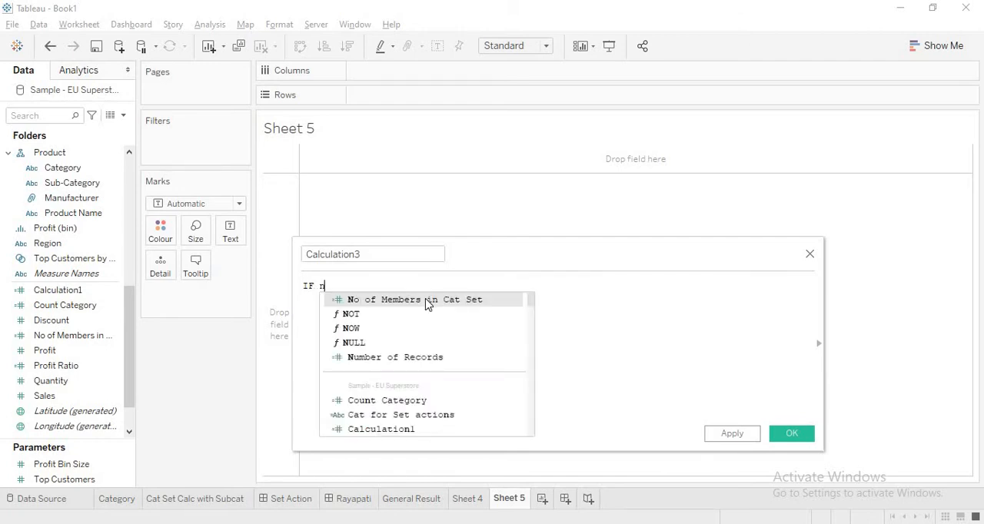
{"action": "left_click", "coordinate": [411, 299]}
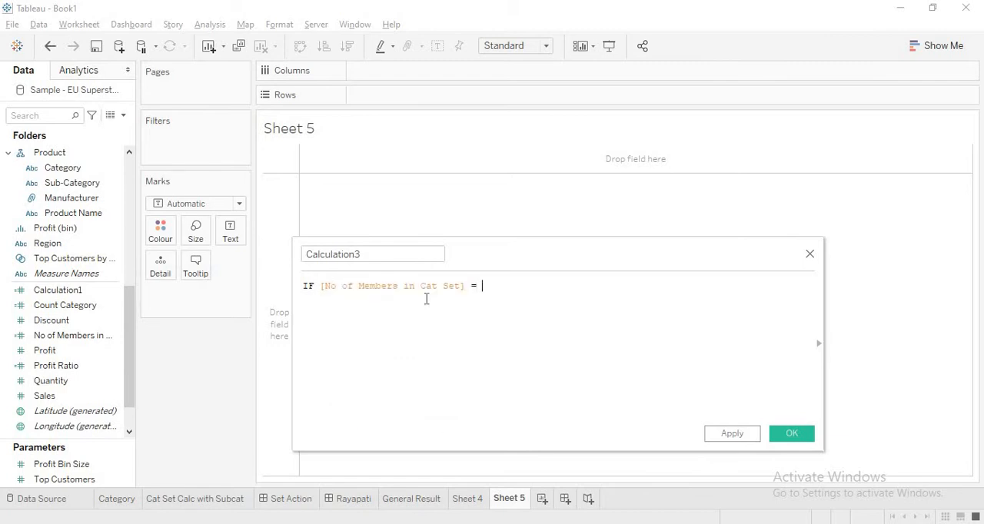
{"action": "type", "text": "3"}
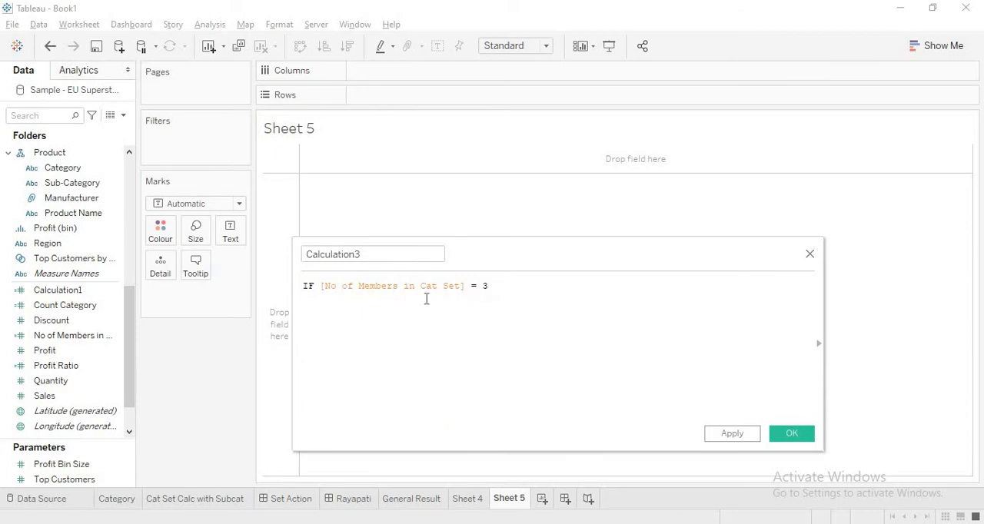
Add Then ( IF [Category] = "Furniture" Then [Category] End) to return only Furniture
{"action": "type", "text": "Then"}
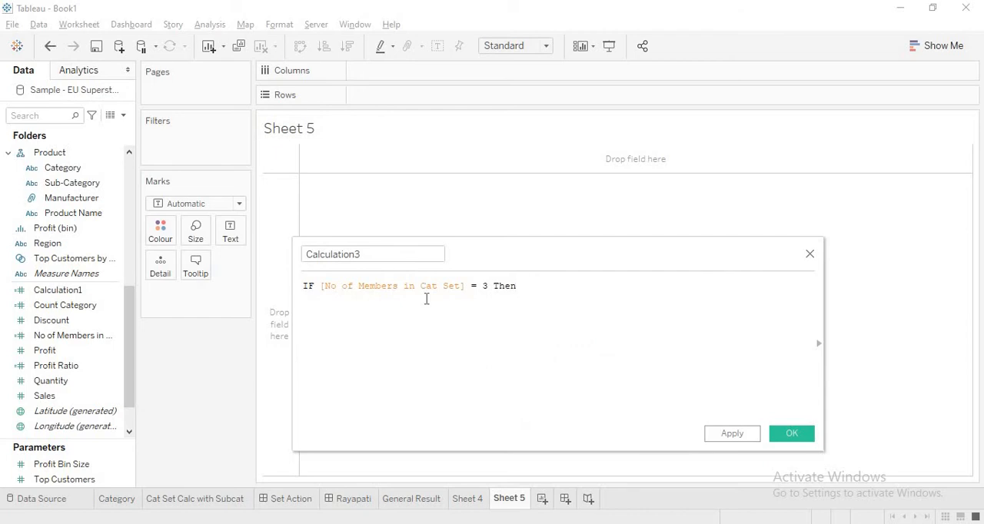
{"action": "type", "text": "("}
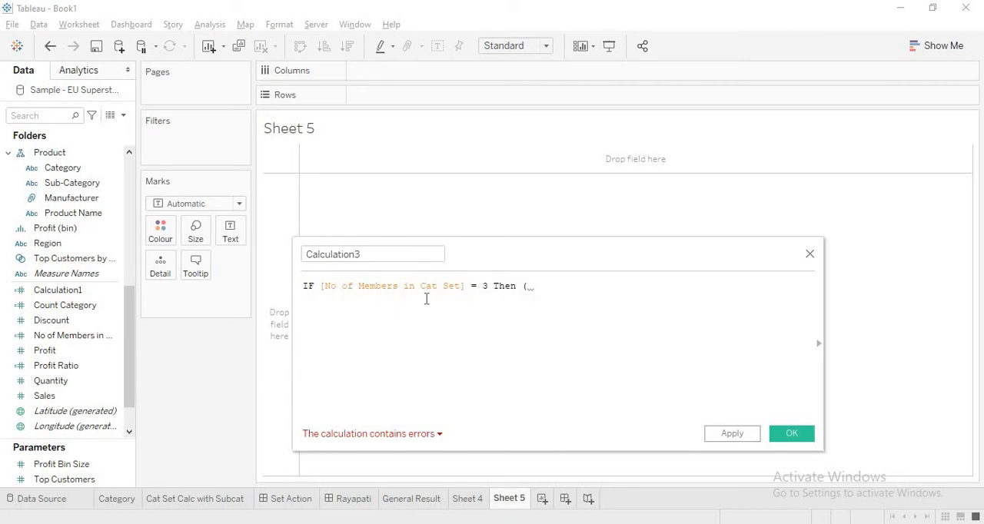
{"action": "type", "text": "IF Cat"}
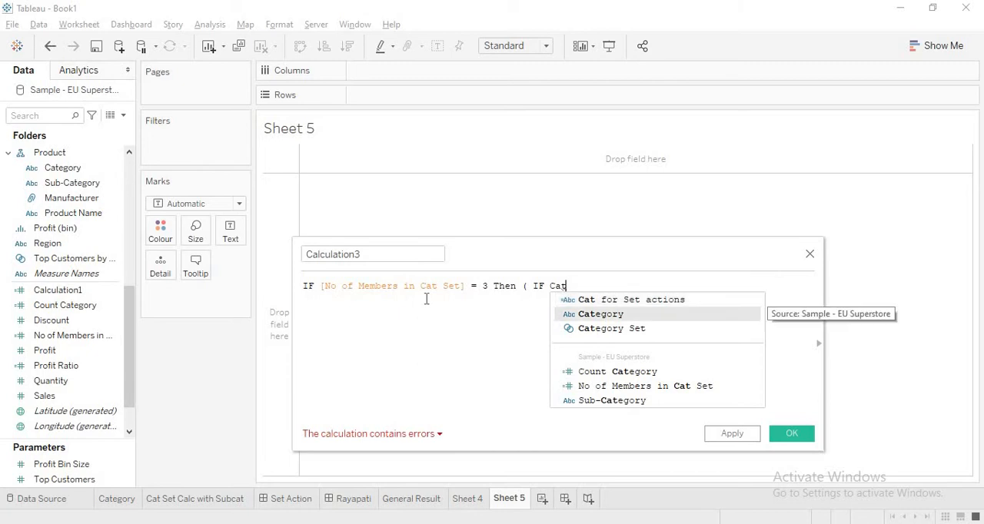
{"action": "left_click", "coordinate": [605, 313]}
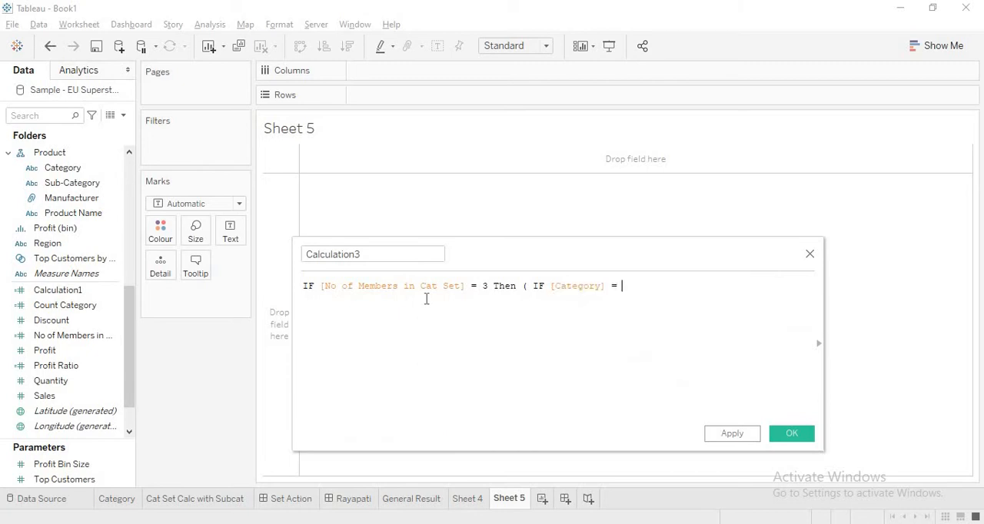
{"action": "type", "text": "\"Furn"}
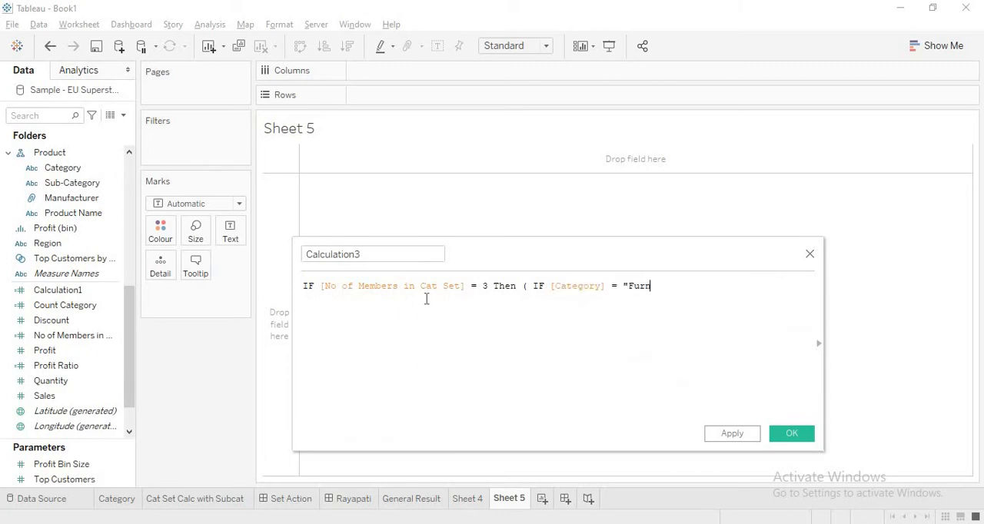
{"action": "type", "text": "iture"}
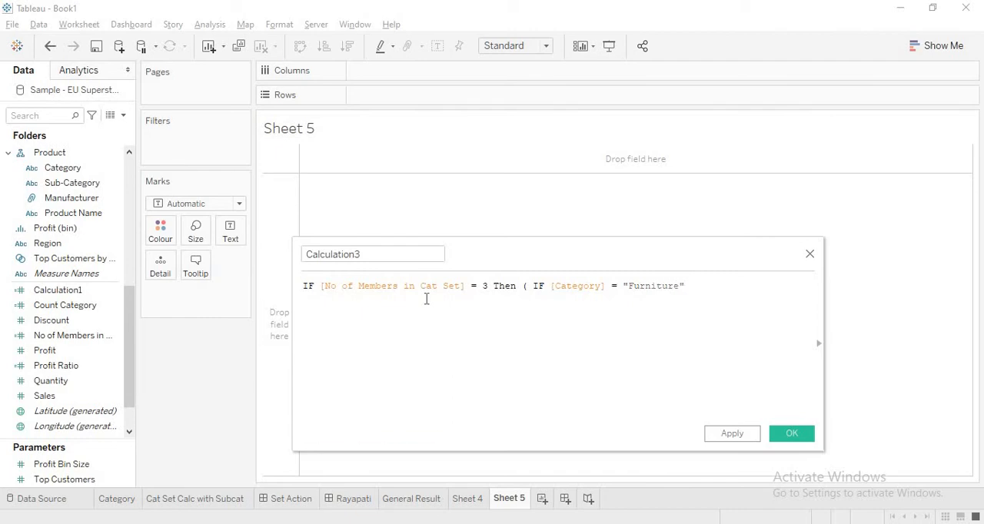
{"action": "type", "text": "Then Cat"}
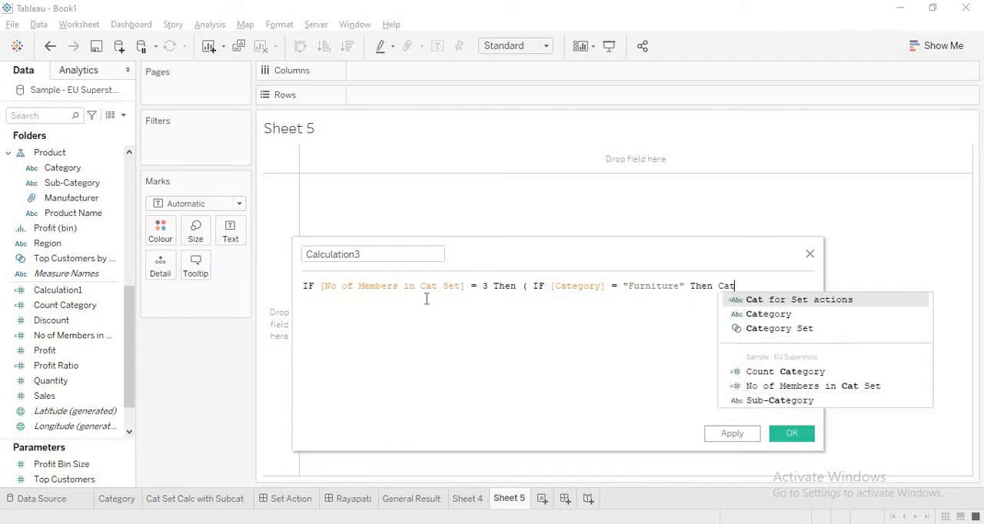
{"action": "left_click", "coordinate": [766, 314]}
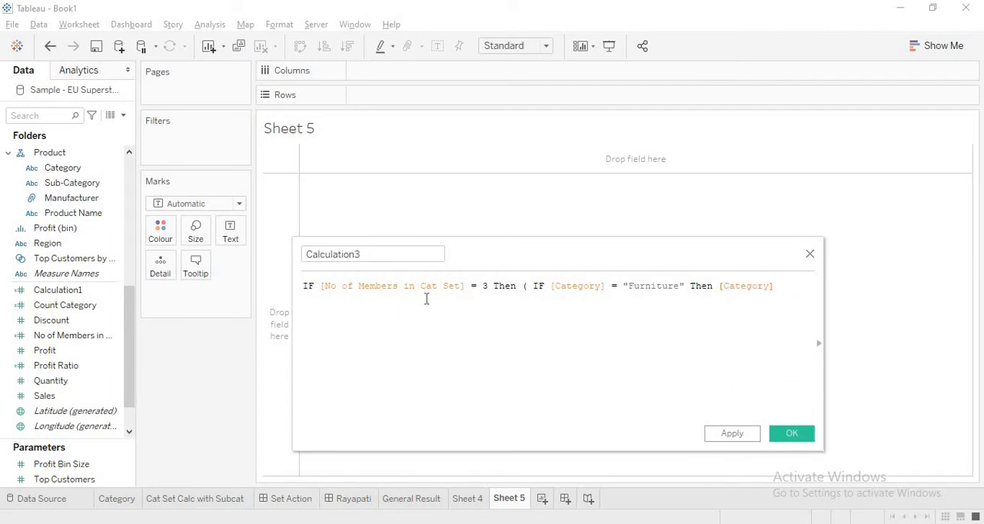
{"action": "type", "text": "End)"}
{"action": "type", "text": "ELSE"}
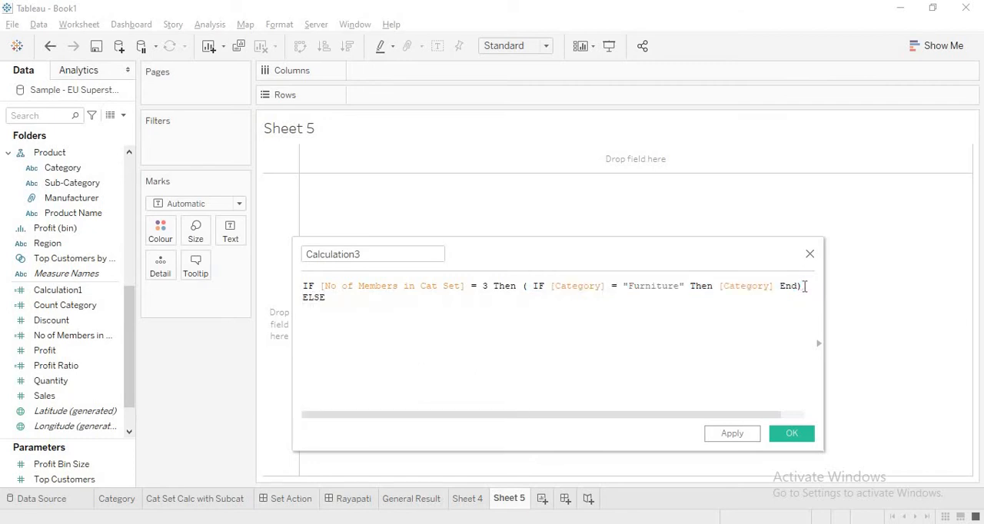
Add ELSE ( IF [Category Set] Then [Category] End) End to return set members otherwise
{"action": "type", "text": "("}
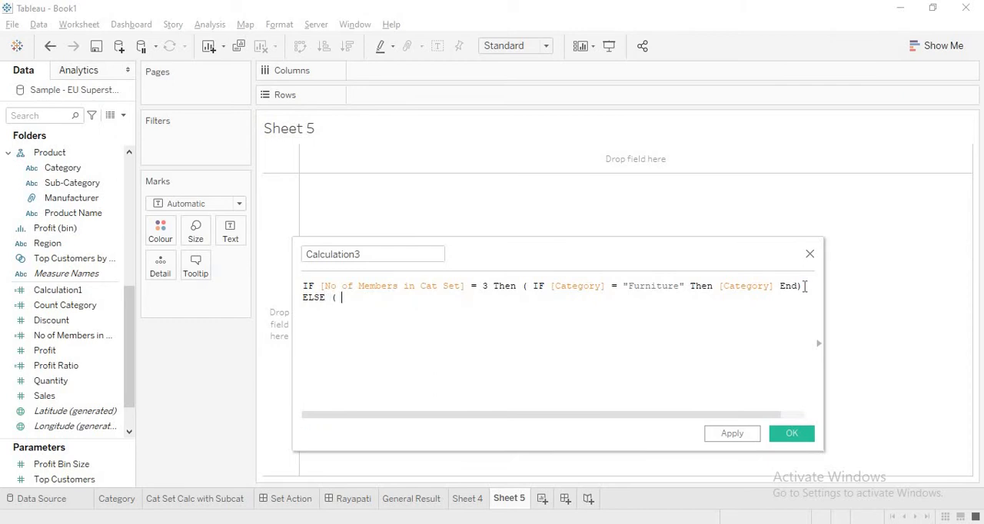
{"action": "type", "text": "IF"}
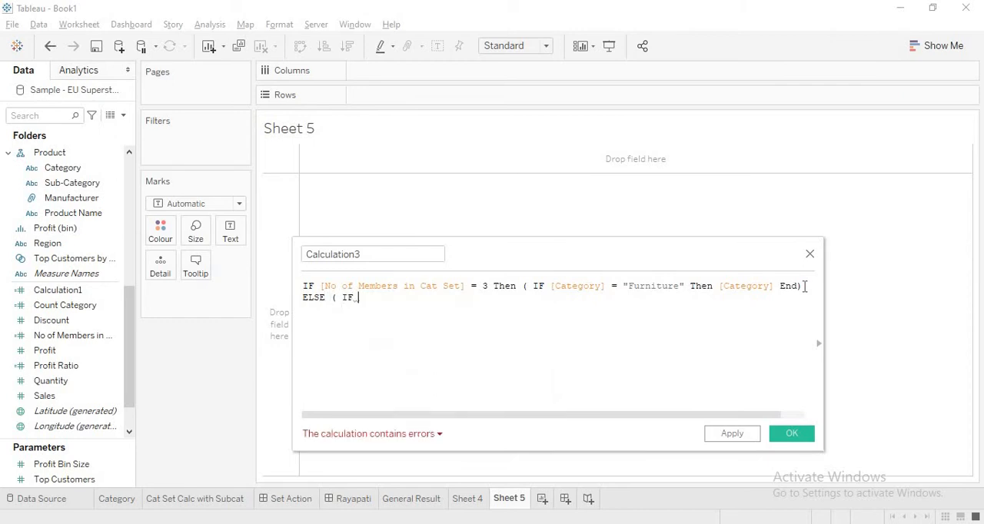
{"action": "type", "text": "Cat"}
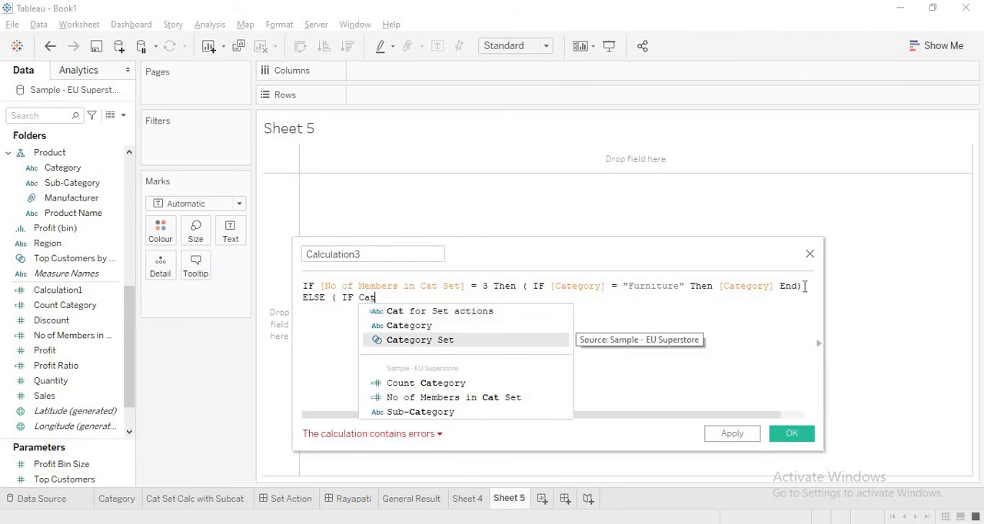
{"action": "left_click", "coordinate": [420, 339]}
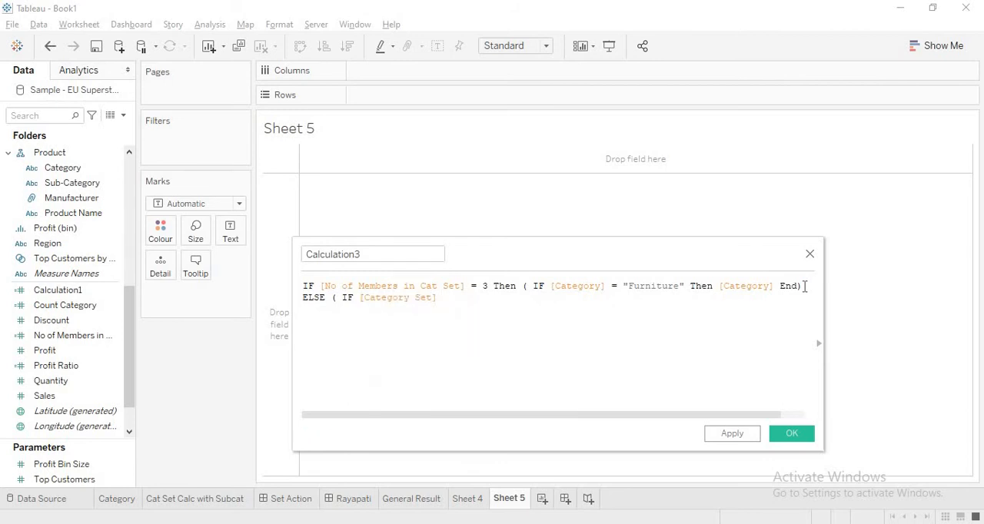
{"action": "type", "text": "Then"}
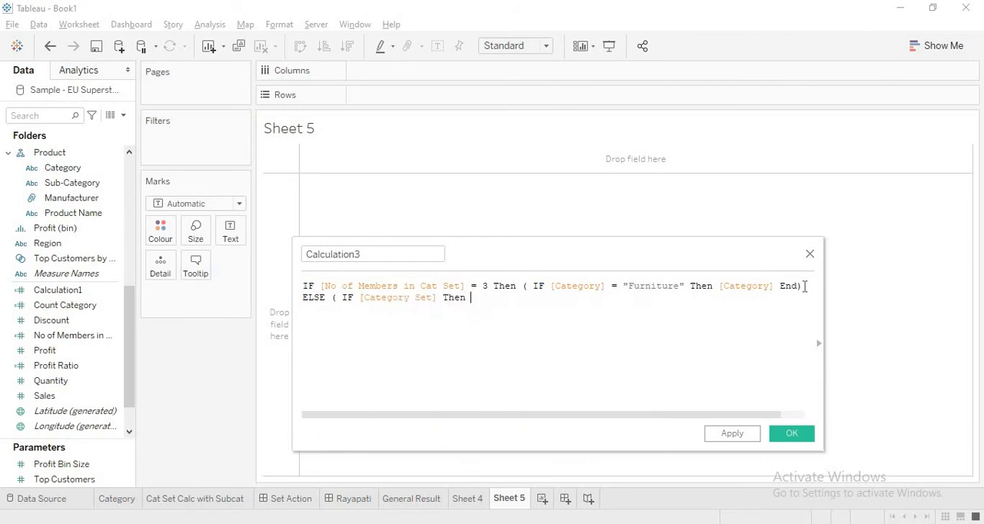
{"action": "type", "text": "[Category]"}
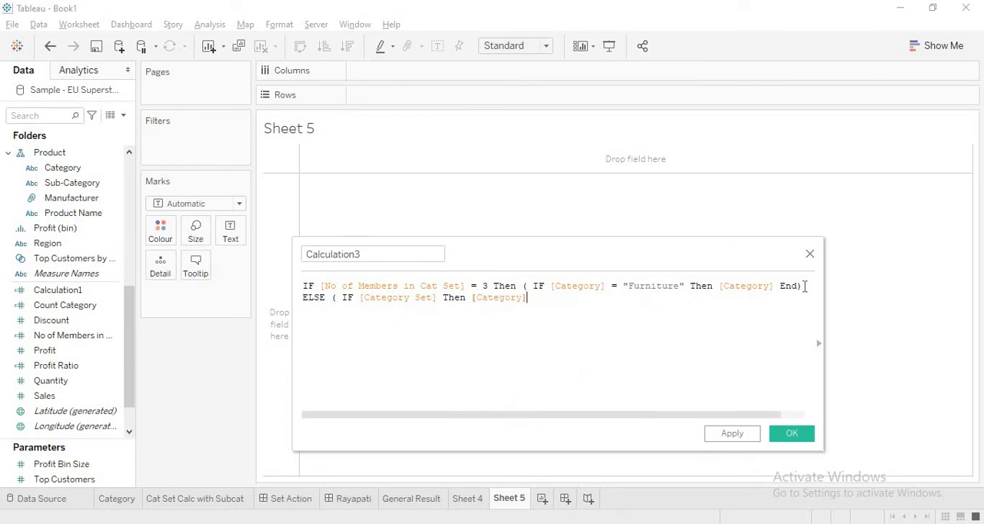
{"action": "type", "text": "End)"}
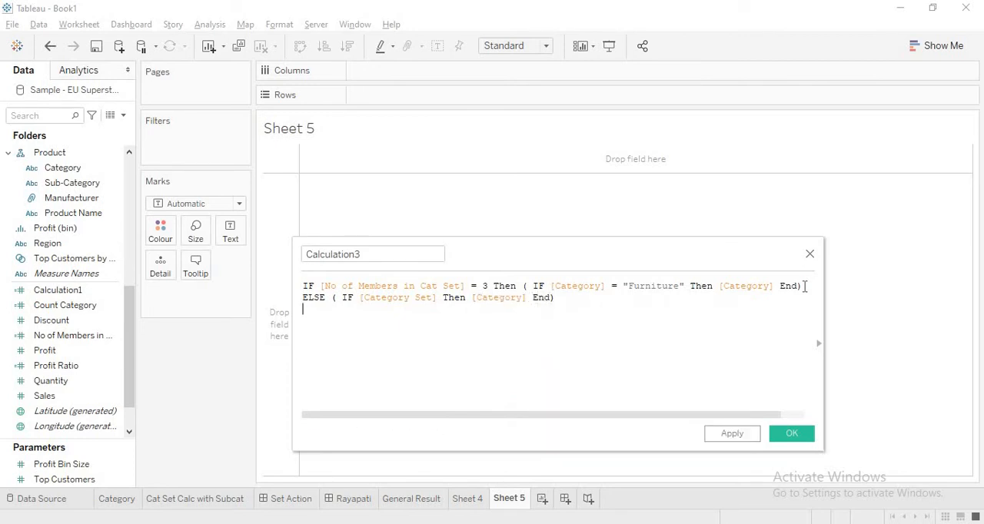
{"action": "type", "text": "End"}
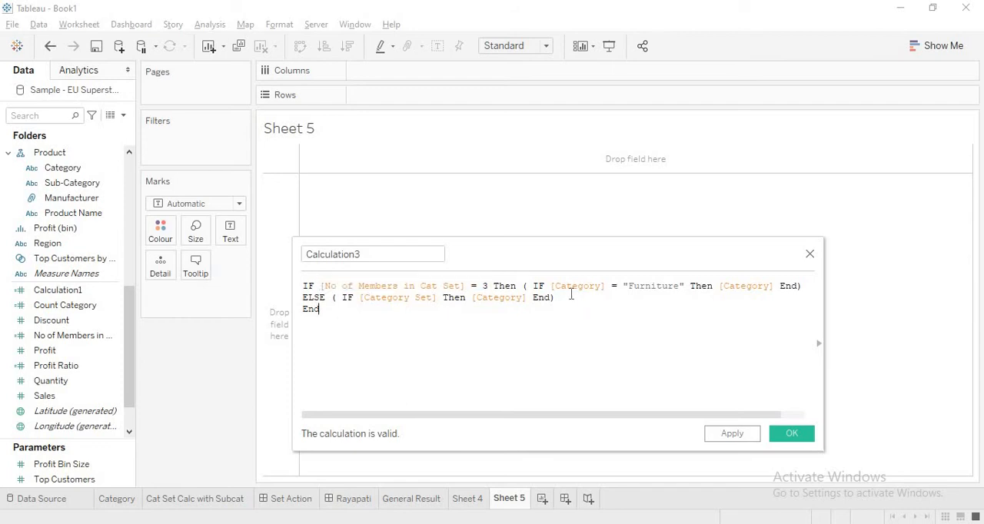
Name the calculation 'Cat Set with Default', apply it and save
{"action": "left_click_drag", "start_coordinate": [531, 286], "coordinate": [695, 286]}
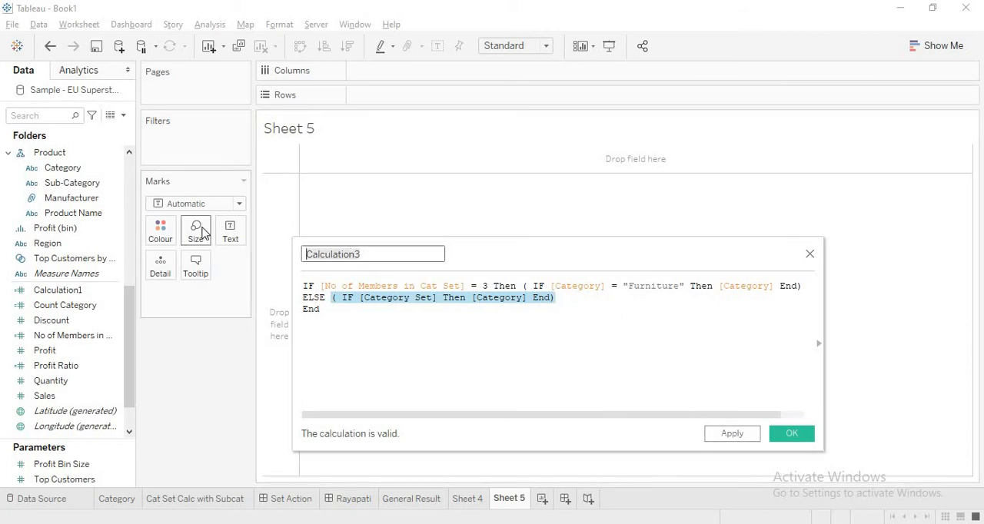
{"action": "type", "text": "Ca"}
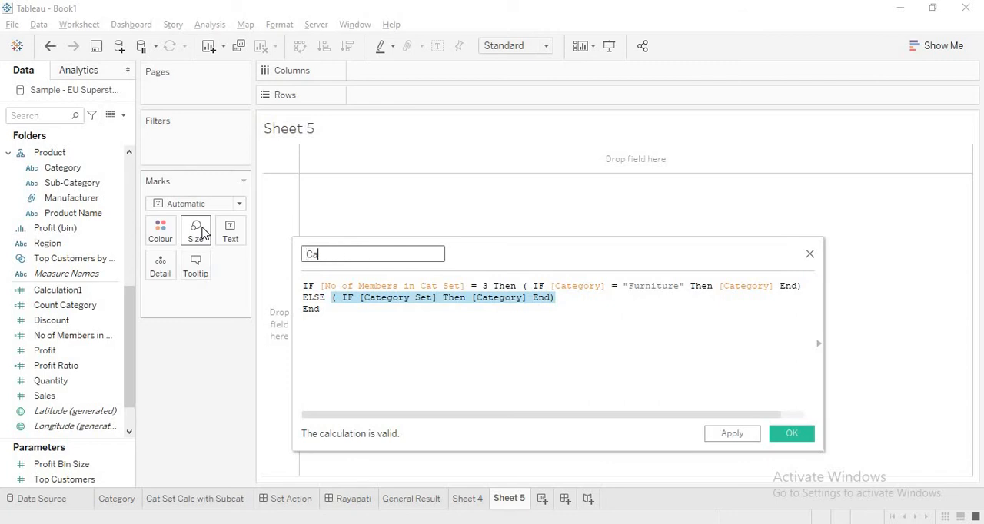
{"action": "type", "text": "t Set with D"}
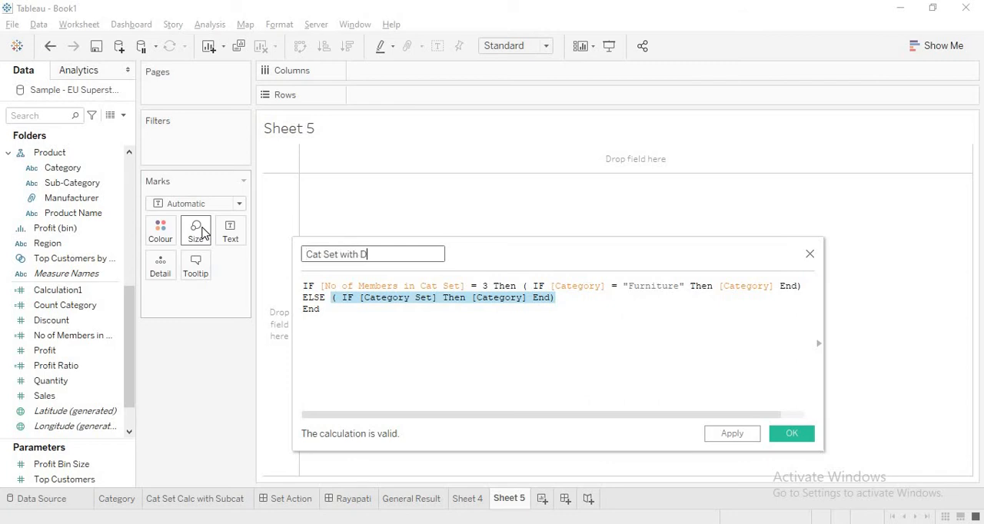
{"action": "type", "text": "efault"}
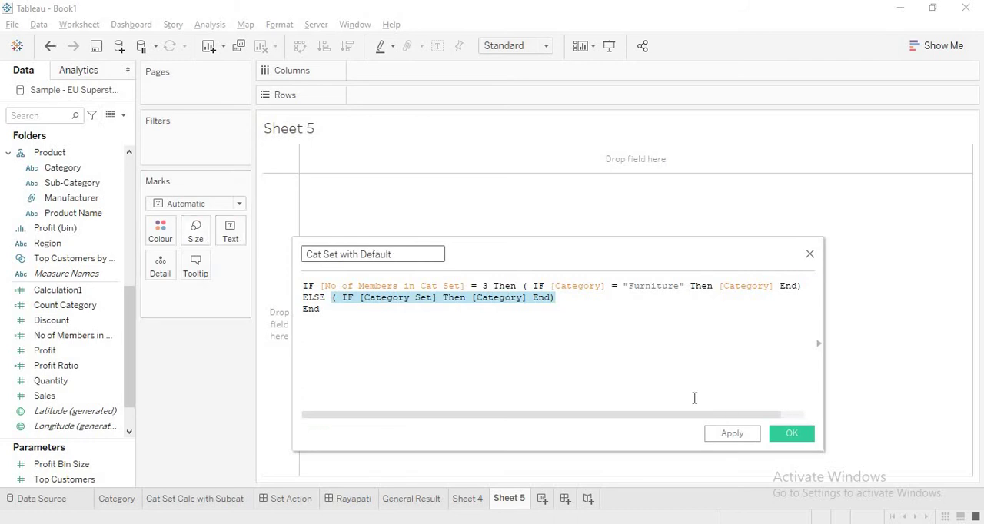
{"action": "left_click", "coordinate": [790, 434]}
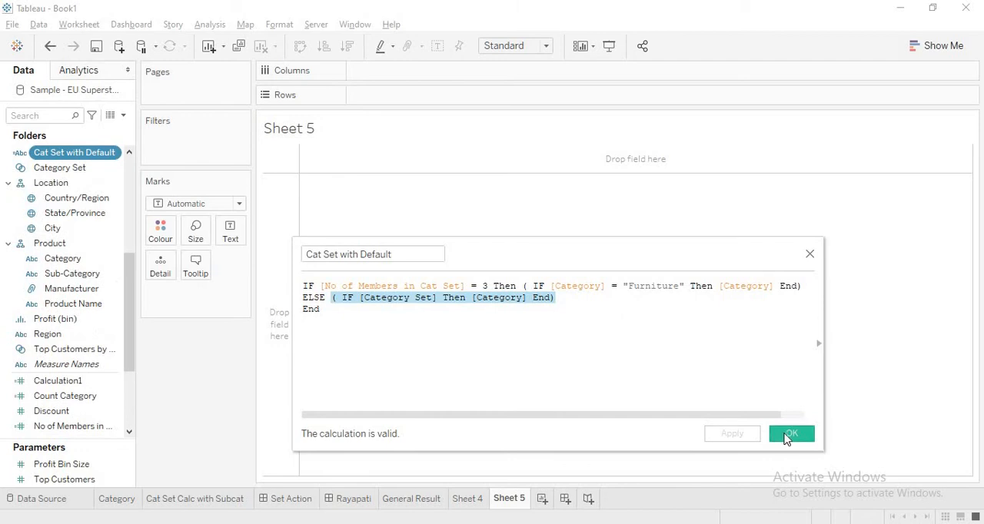
{"action": "left_click", "coordinate": [790, 433]}
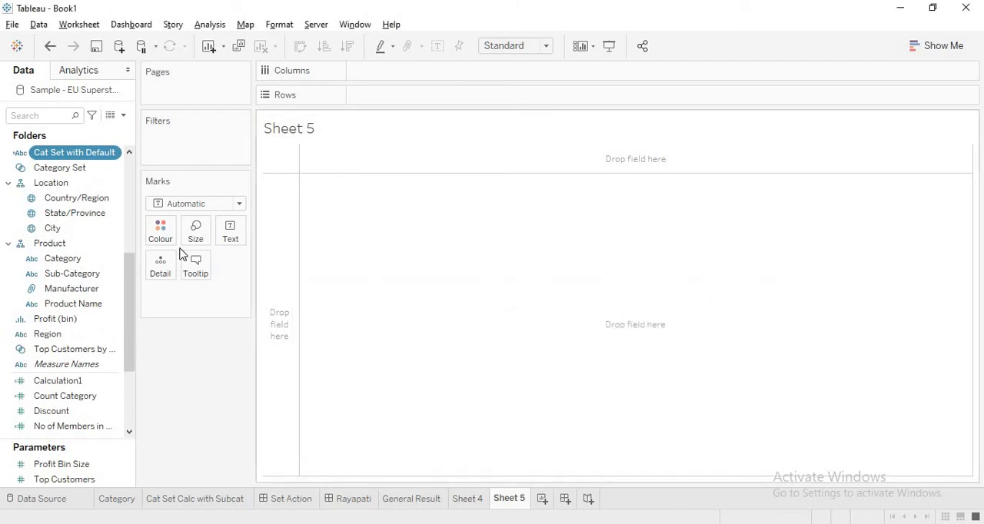
Put Category on the rows of Sheet 5 for the sales-by-category table
{"action": "left_click", "coordinate": [63, 258]}
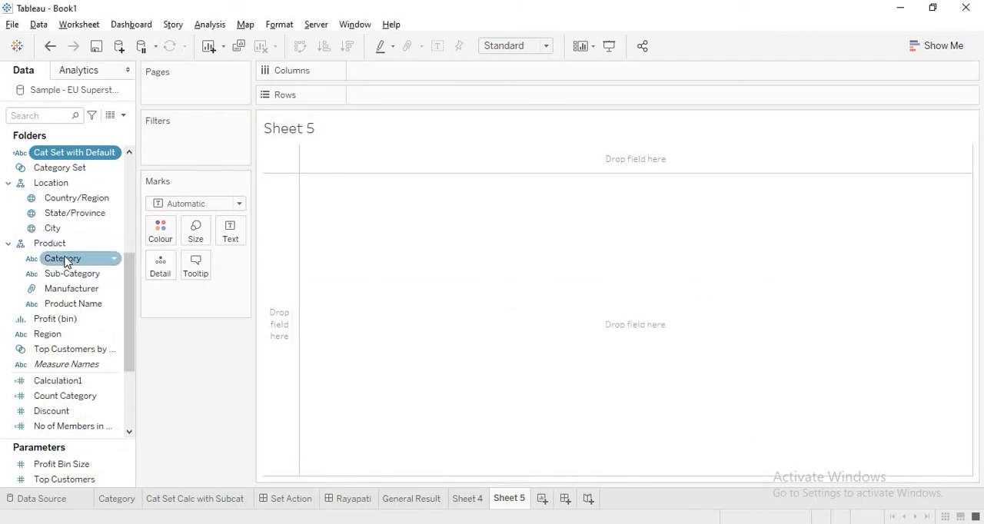
{"action": "left_click_drag", "start_coordinate": [63, 258], "coordinate": [400, 95]}
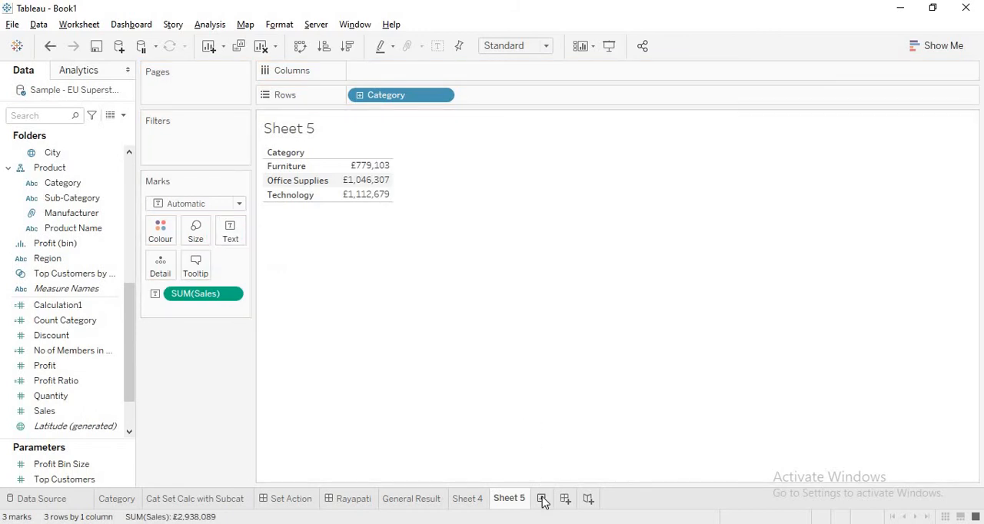
Start Sheet 6 with Cat Set with Default on Rows and confirm its calculation
{"action": "left_click", "coordinate": [541, 498]}
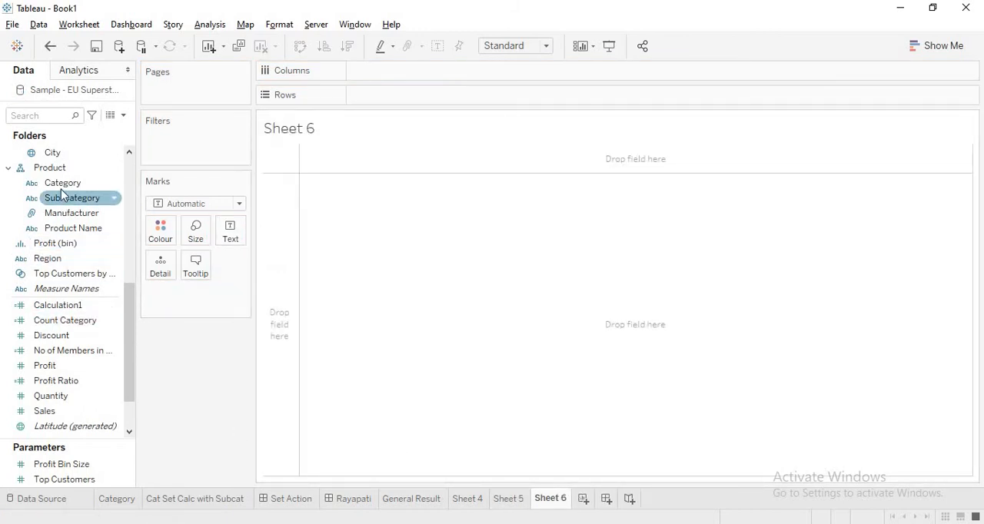
{"action": "mouse_move", "coordinate": [126, 314]}
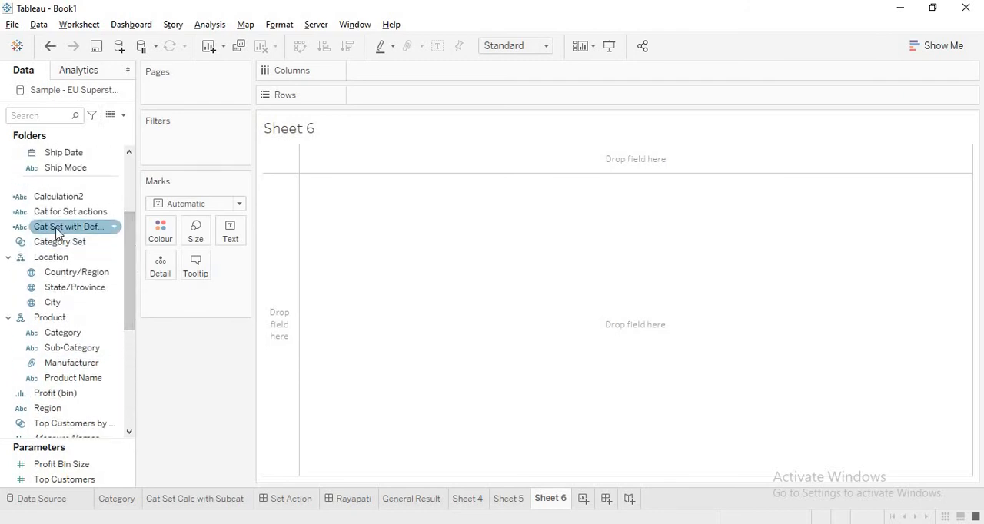
{"action": "left_click_drag", "start_coordinate": [70, 227], "coordinate": [403, 95]}
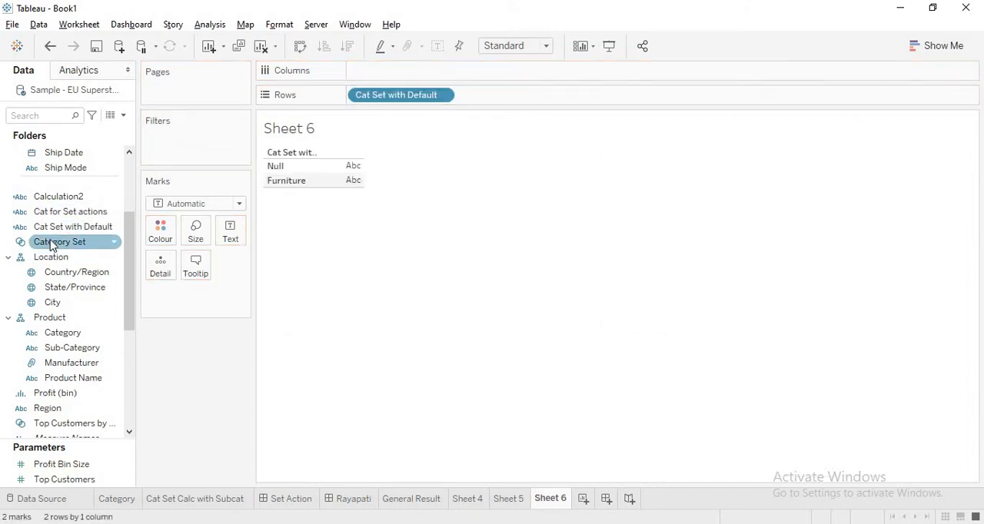
{"action": "right_click", "coordinate": [62, 226]}
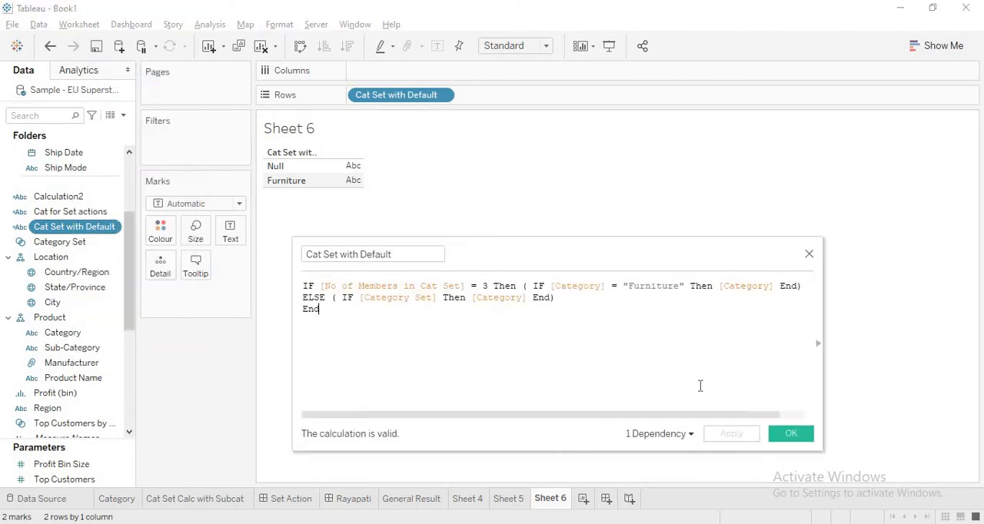
{"action": "left_click", "coordinate": [790, 434]}
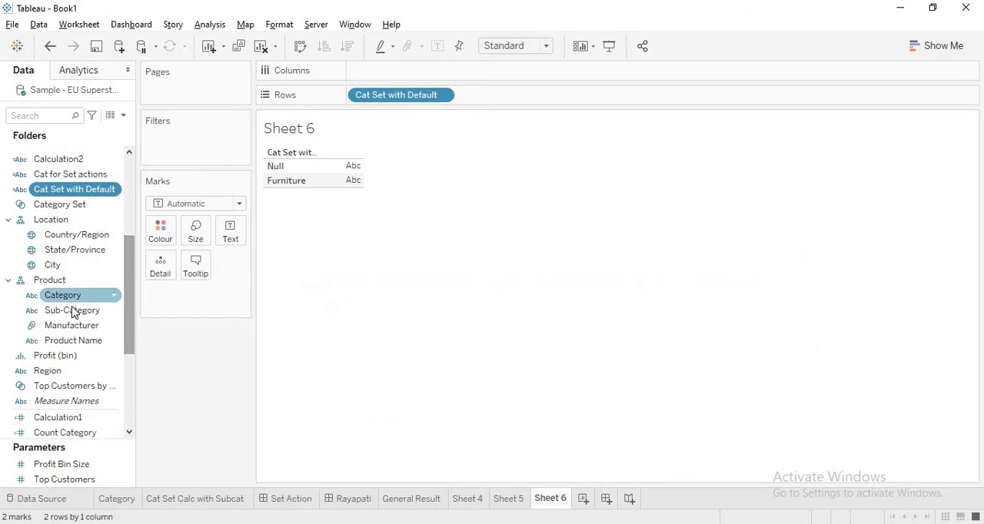
Add Sub-Category to Rows and exclude the Null group, leaving Furniture's four sub-categories
{"action": "left_click_drag", "start_coordinate": [71, 310], "coordinate": [507, 96]}
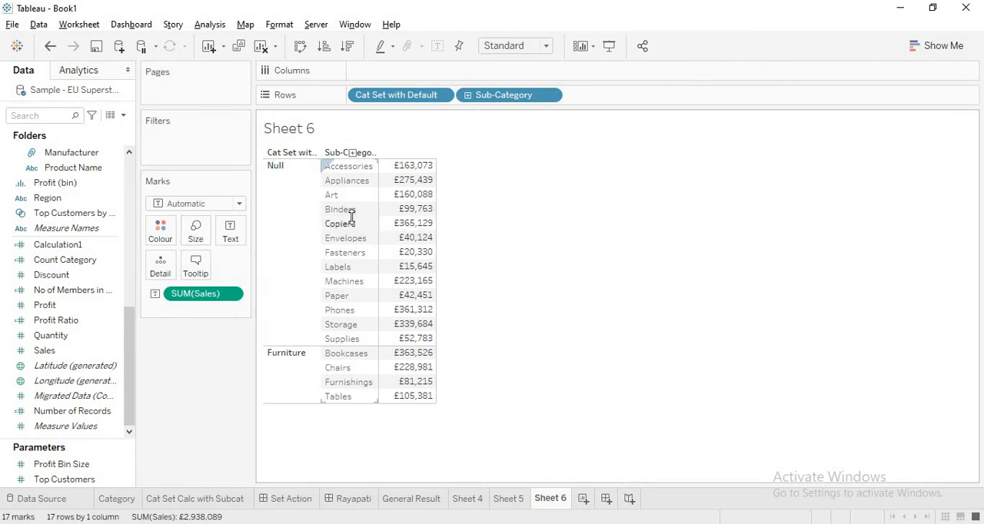
{"action": "right_click", "coordinate": [275, 166]}
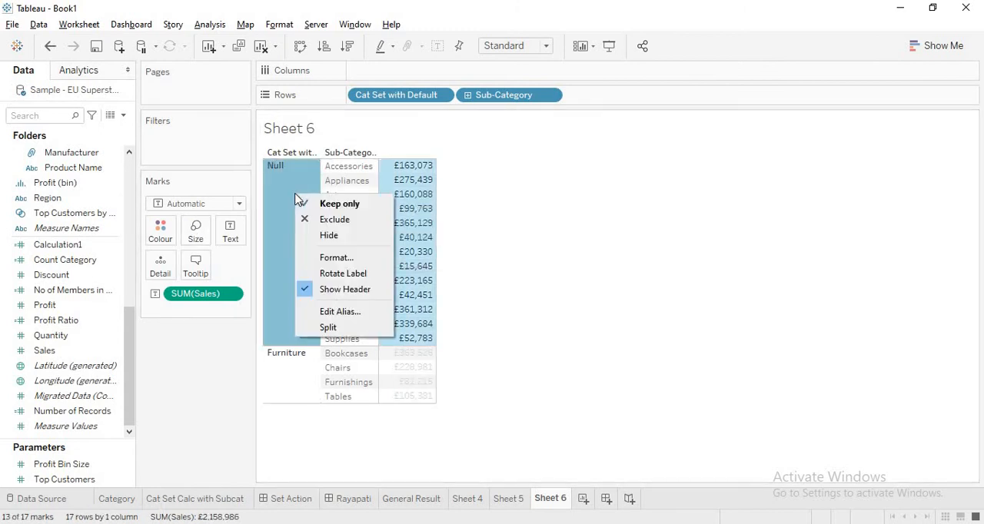
{"action": "mouse_move", "coordinate": [335, 219]}
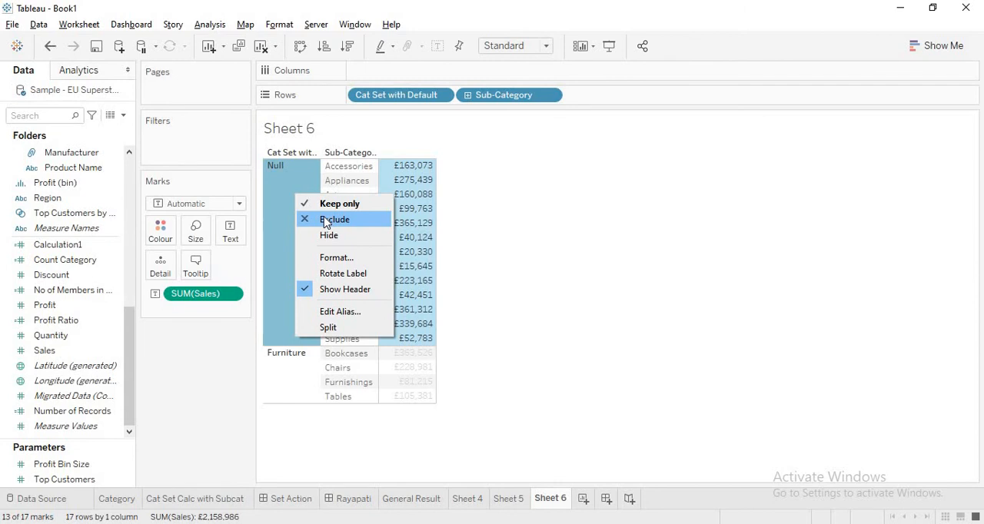
{"action": "left_click", "coordinate": [335, 218]}
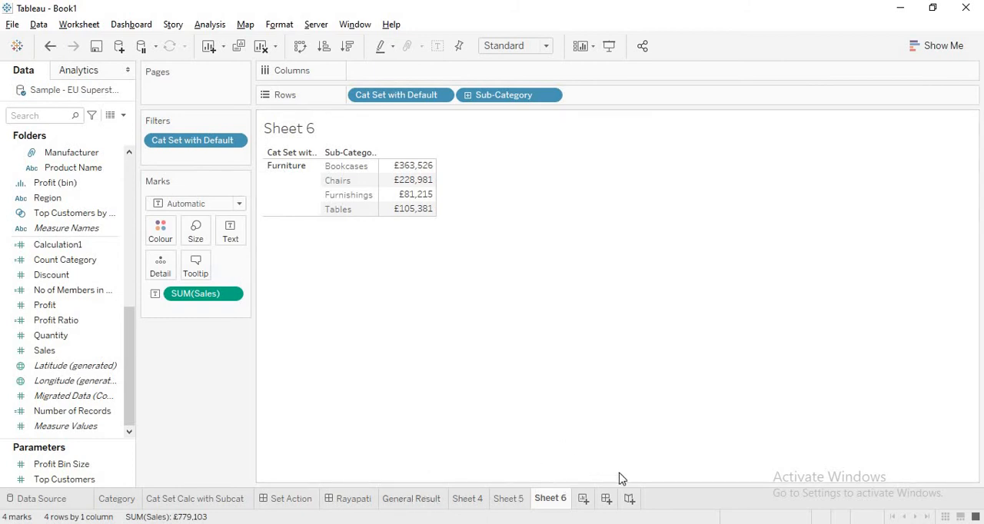
{"action": "mouse_move", "coordinate": [604, 498]}
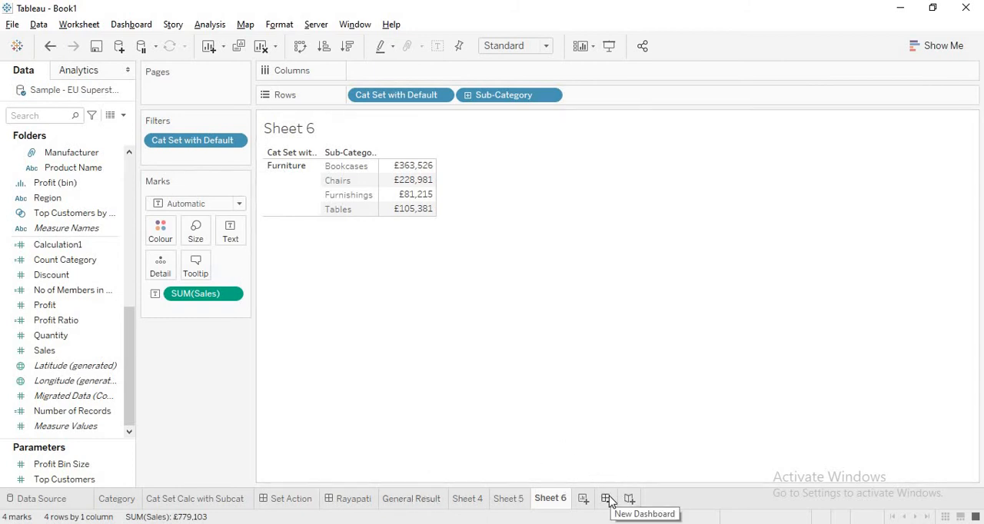
Create Dashboard 3 holding Sheet 5's category sales beside Sheet 6's sub-category table
{"action": "left_click", "coordinate": [609, 498]}
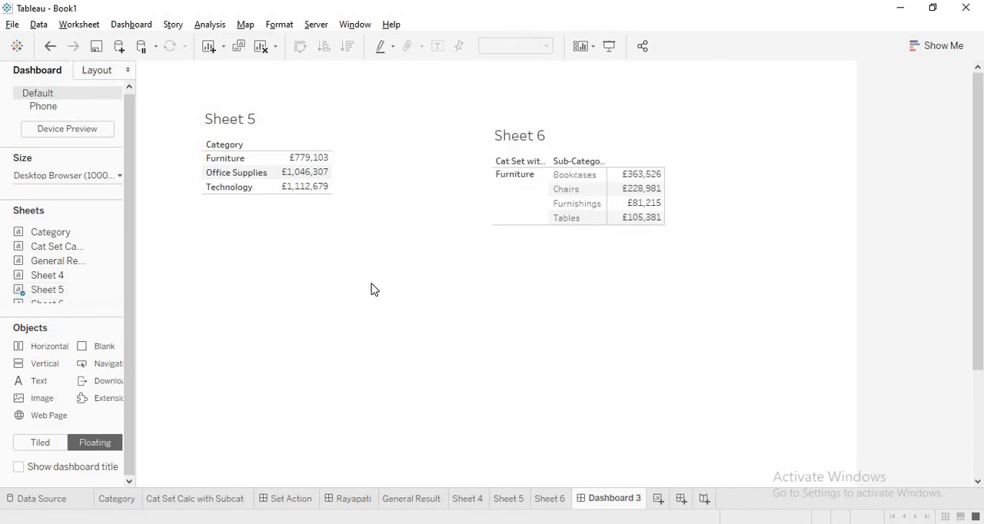
{"action": "left_click", "coordinate": [239, 172]}
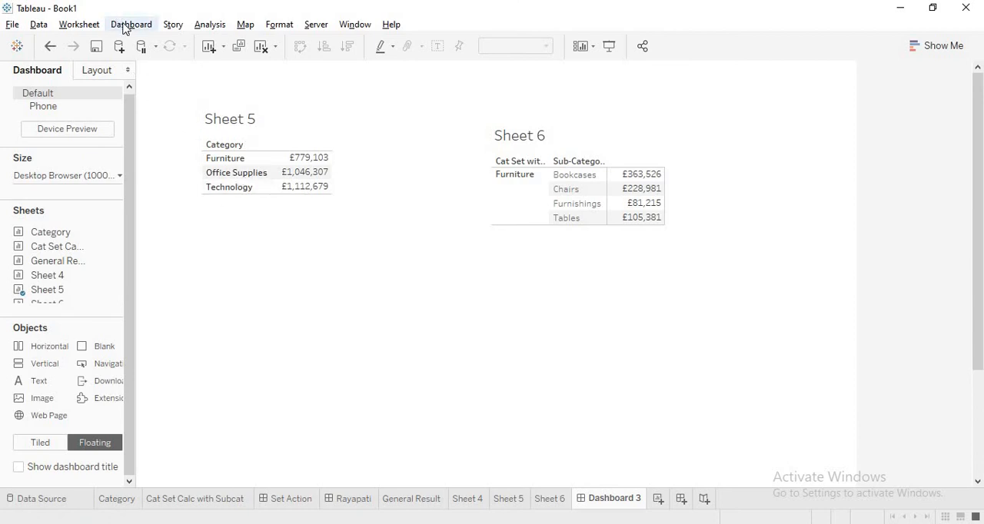
Begin a new Change Set Values action from the dashboard's Actions list
{"action": "left_click", "coordinate": [130, 25]}
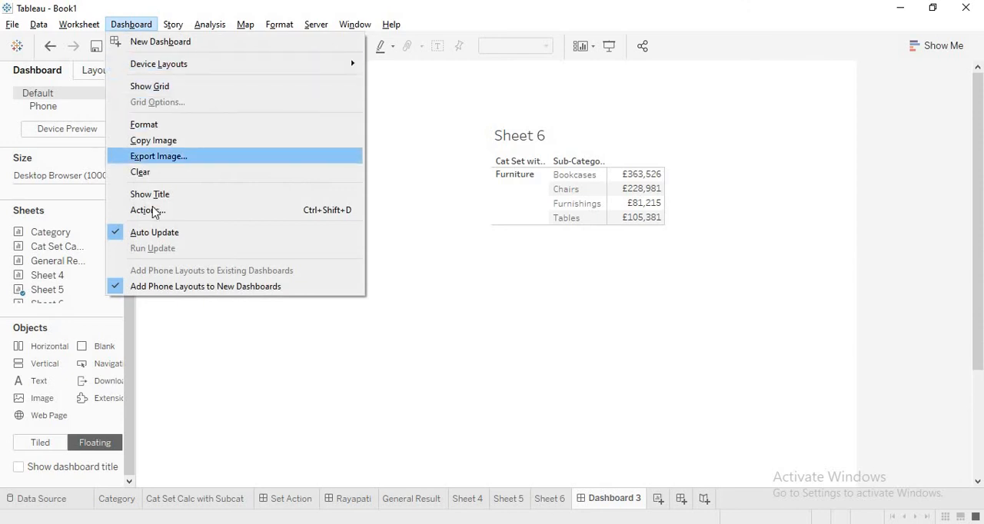
{"action": "left_click", "coordinate": [147, 209]}
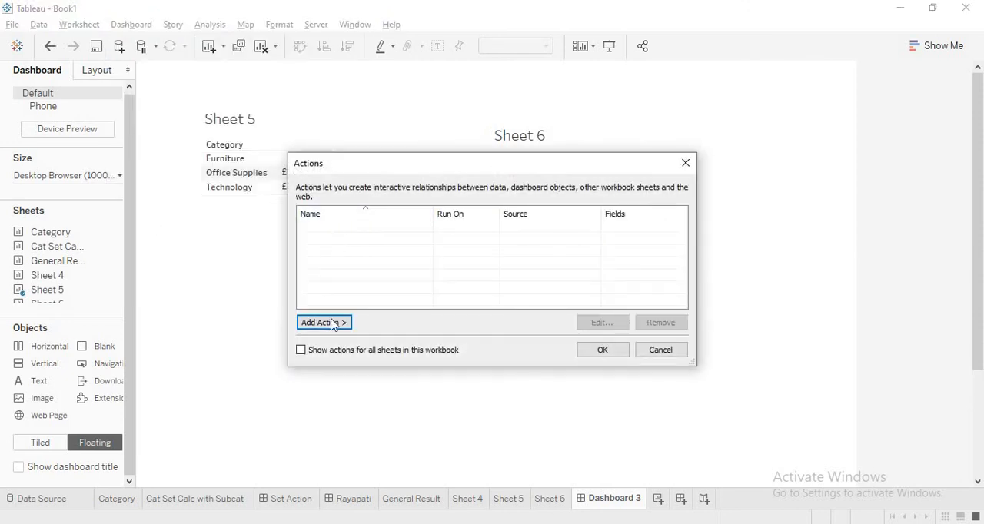
{"action": "left_click", "coordinate": [323, 323]}
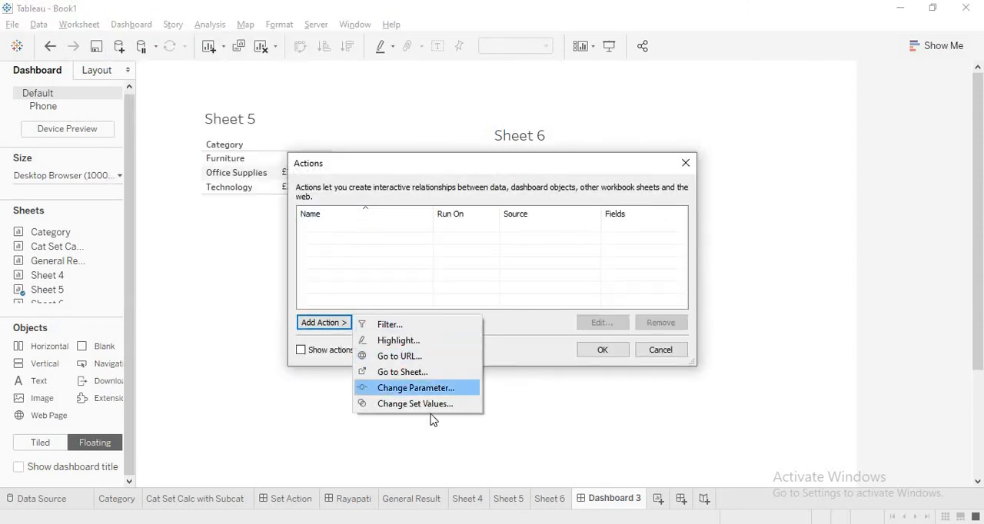
{"action": "left_click", "coordinate": [415, 403]}
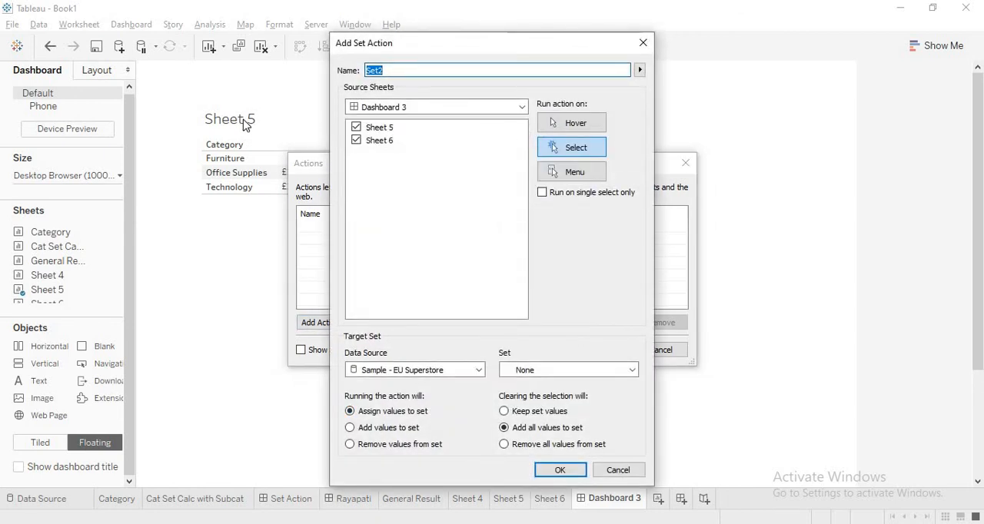
{"action": "mouse_move", "coordinate": [492, 209]}
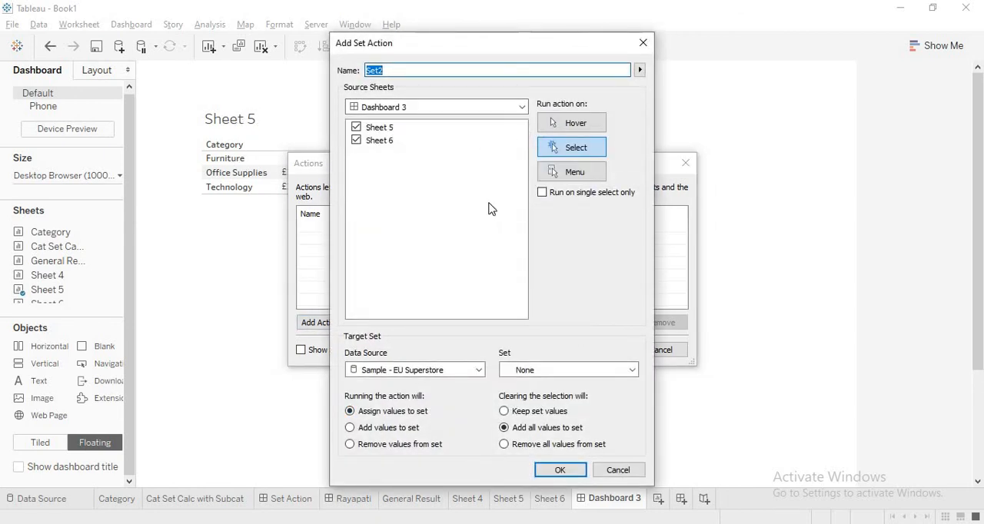
Make Sheet 5 the only source and Category Set the target, confirming the action Set2
{"action": "left_click", "coordinate": [353, 140]}
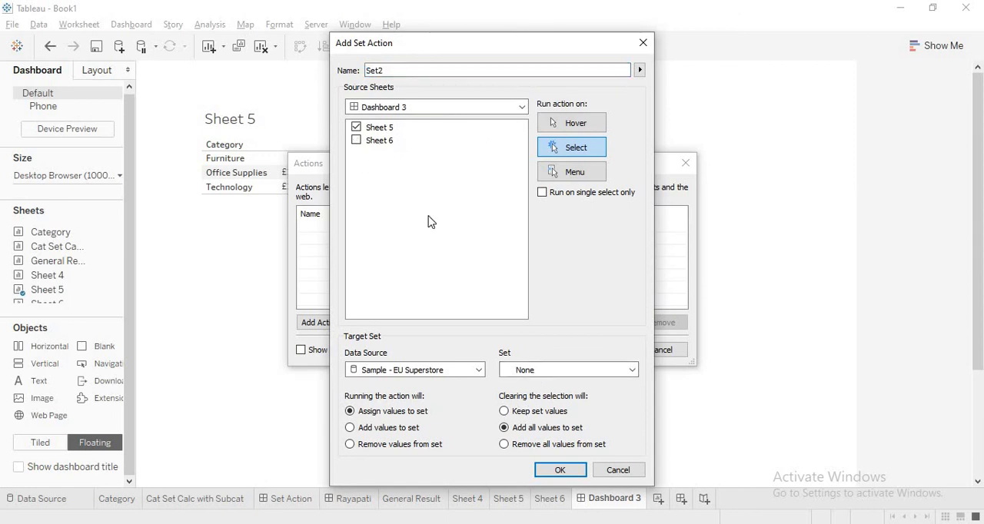
{"action": "left_click", "coordinate": [567, 369]}
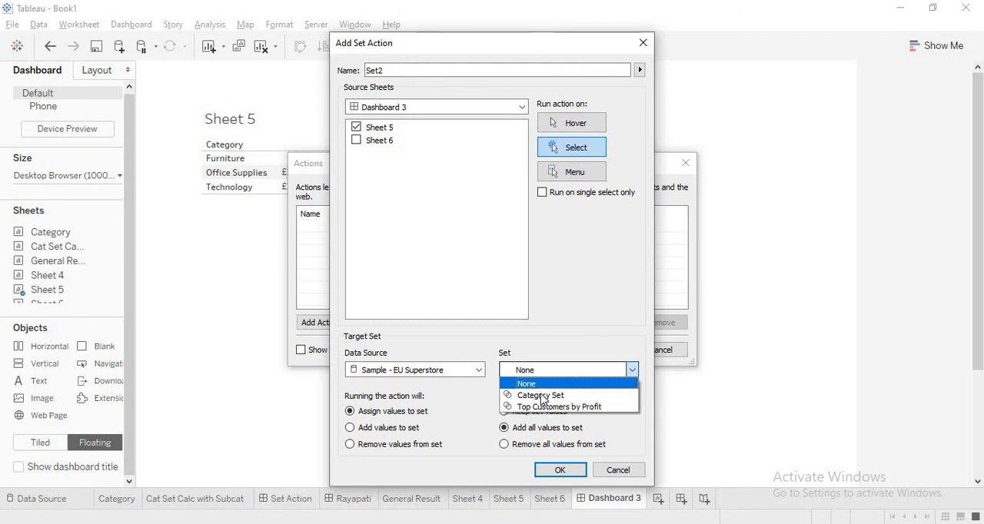
{"action": "left_click", "coordinate": [538, 395]}
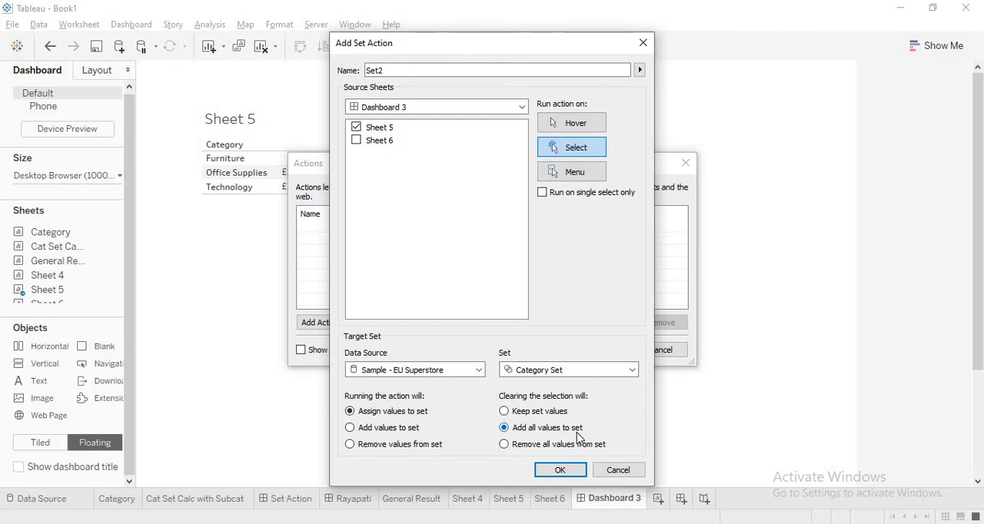
{"action": "left_click", "coordinate": [560, 470]}
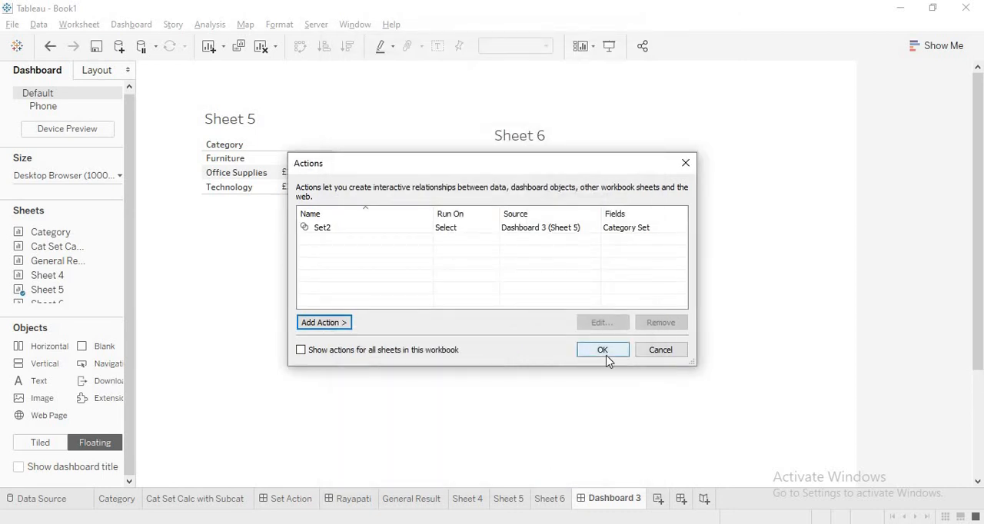
Apply the actions and test selecting then clearing Technology in Sheet 5
{"action": "left_click", "coordinate": [603, 351]}
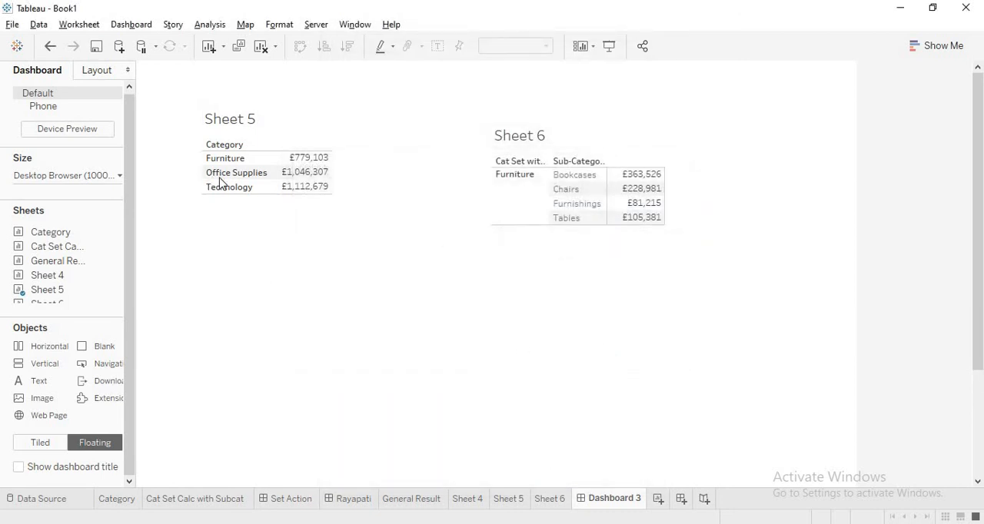
{"action": "left_click", "coordinate": [231, 187]}
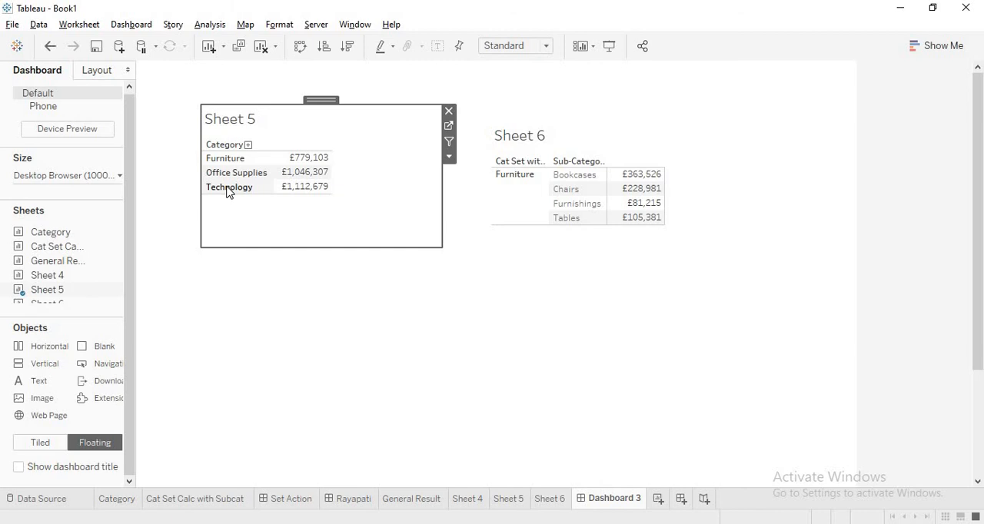
{"action": "left_click", "coordinate": [229, 188]}
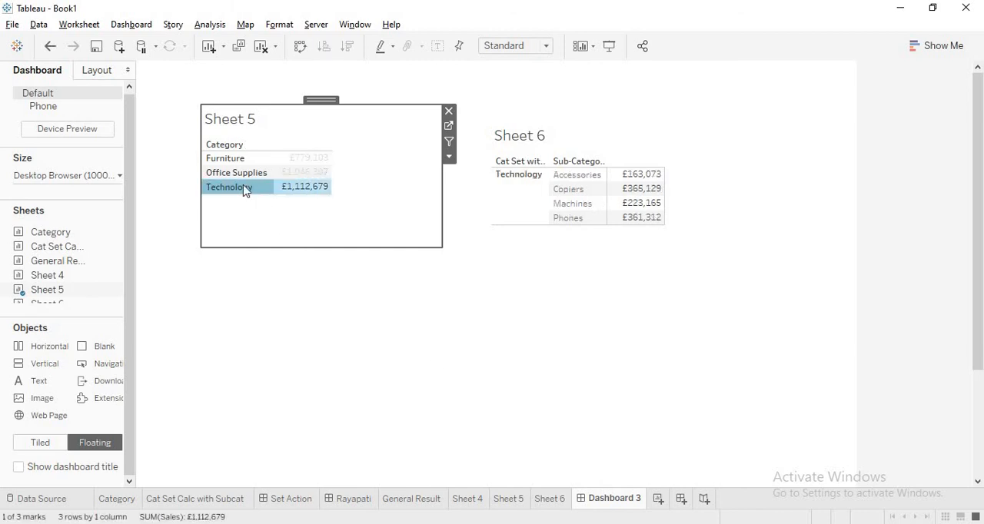
{"action": "left_click", "coordinate": [228, 187]}
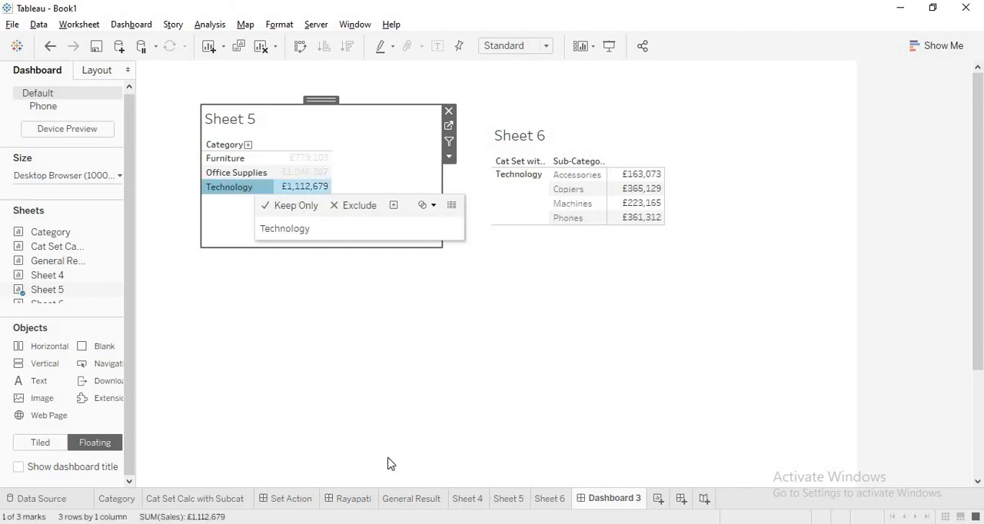
{"action": "mouse_move", "coordinate": [228, 190]}
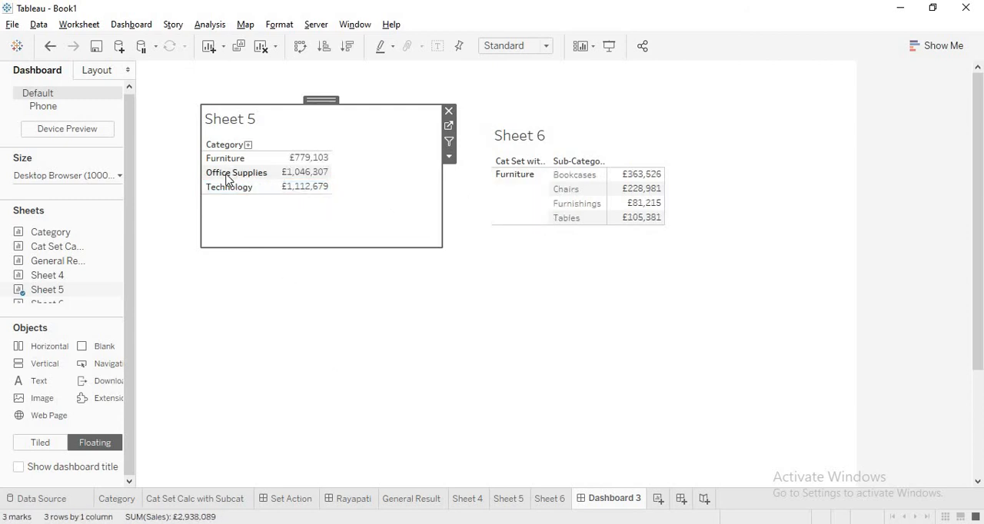
Test Office Supplies and Furniture, then deselect to verify Sheet 6 defaults to Furniture
{"action": "left_click", "coordinate": [237, 172]}
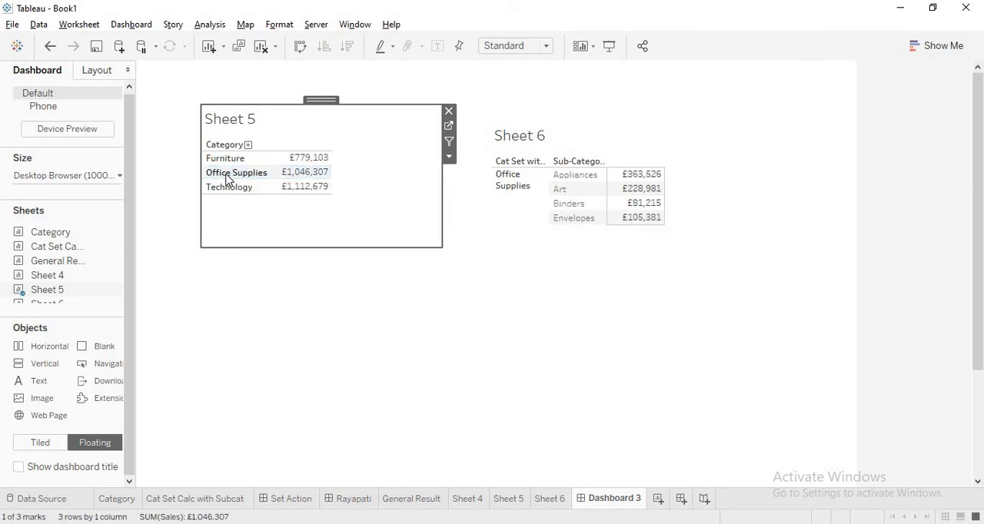
{"action": "left_click", "coordinate": [225, 157]}
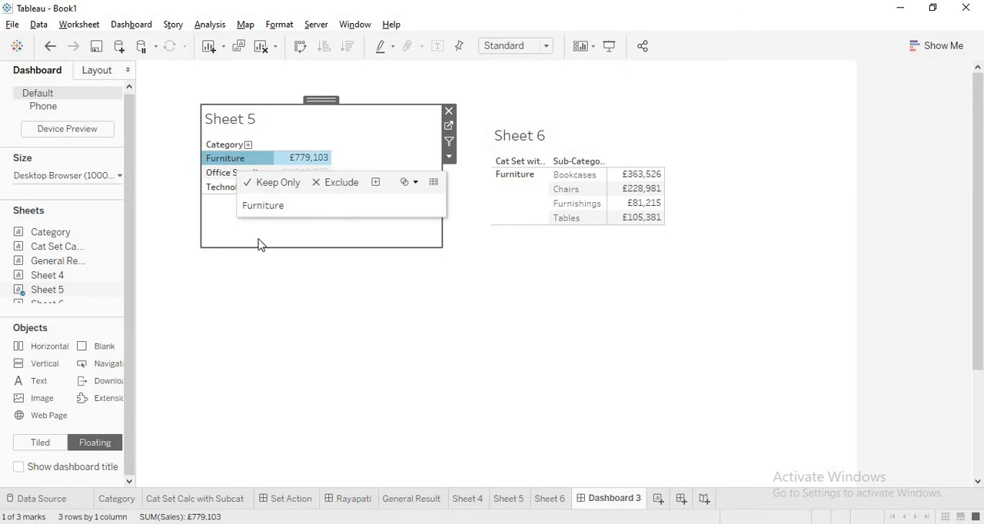
{"action": "left_click", "coordinate": [344, 358]}
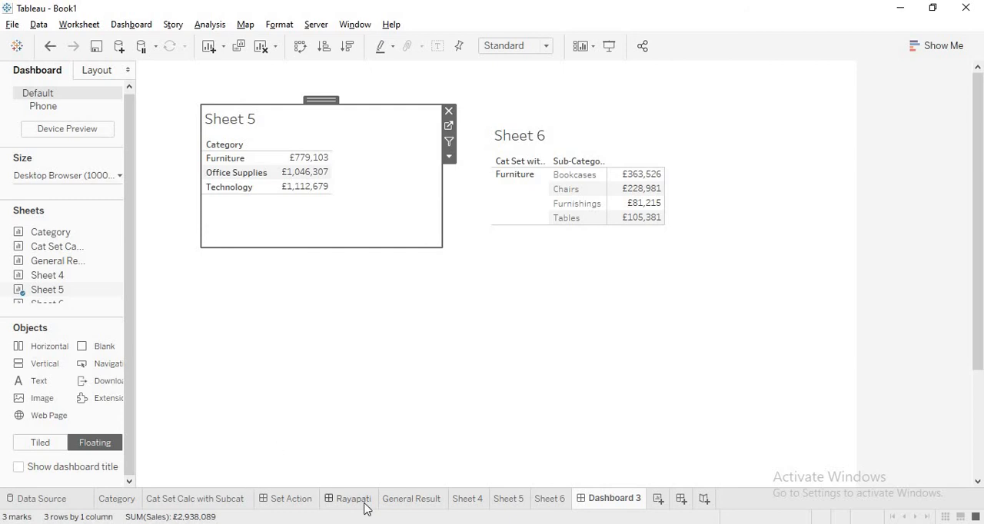
Switch to the Rayapati dashboard showing the YouTube channel's videos page
{"action": "left_click", "coordinate": [348, 498]}
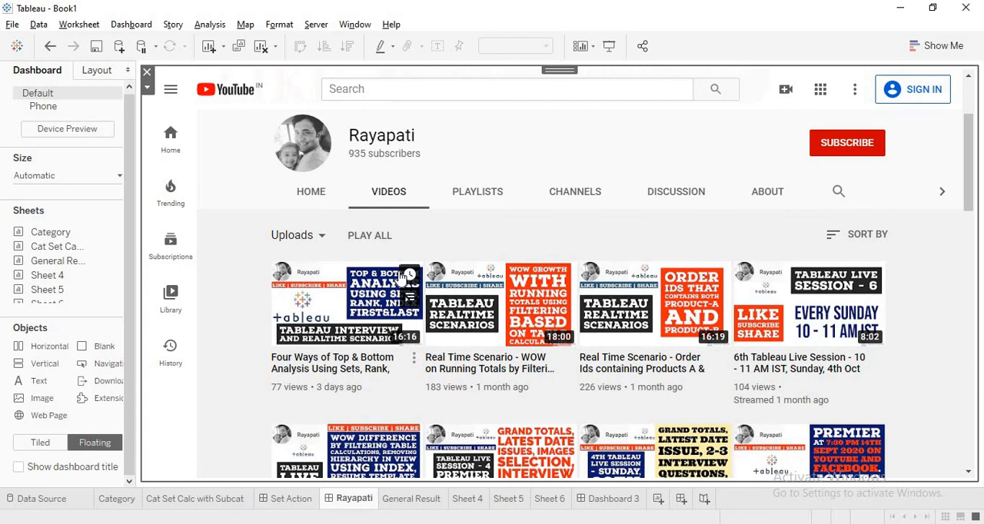
{"action": "mouse_move", "coordinate": [471, 198]}
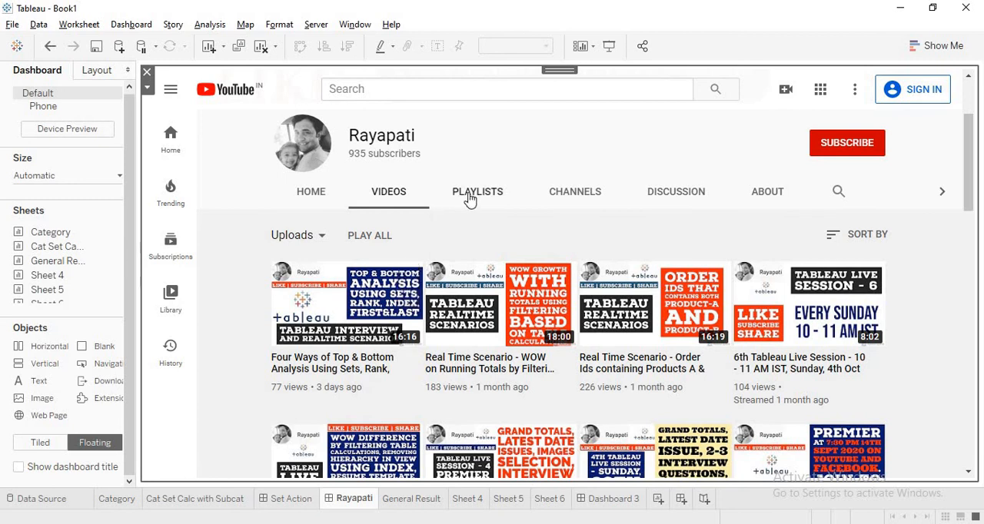
{"action": "mouse_move", "coordinate": [493, 178]}
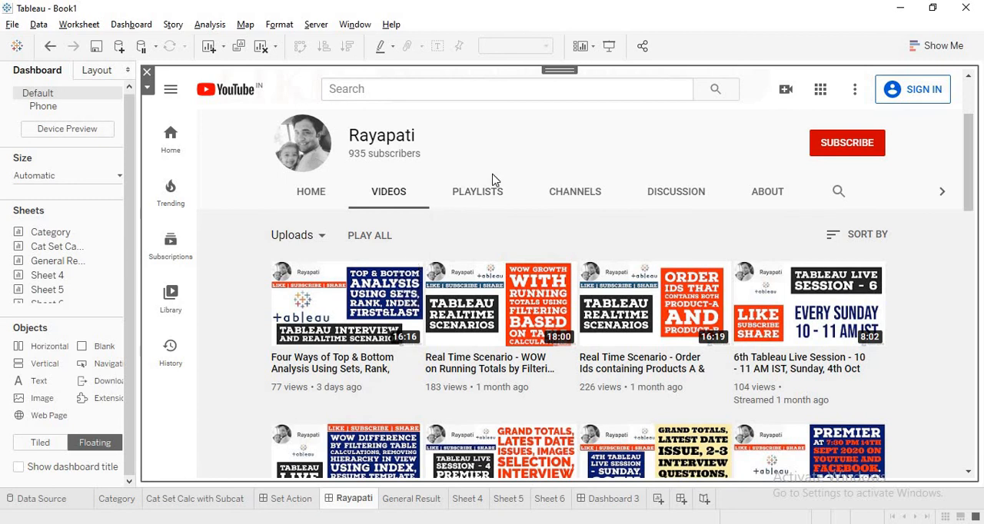